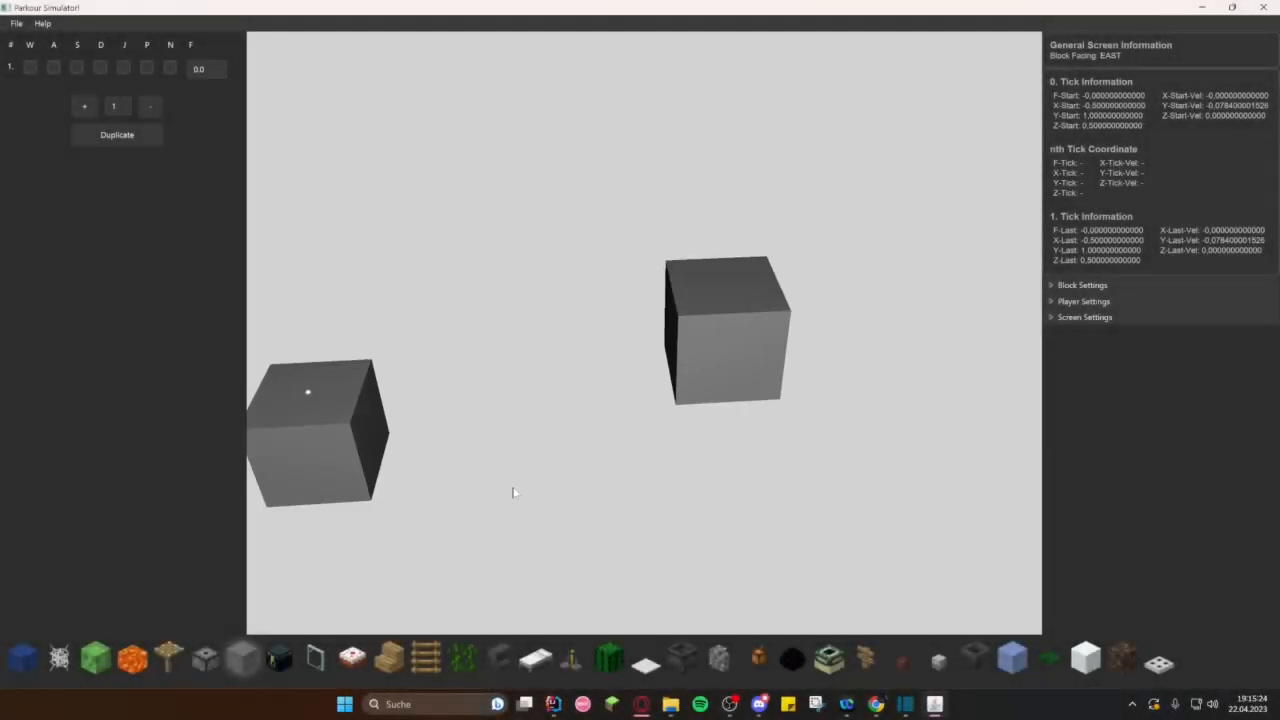
Step: Expand Screen Settings and duplicate the tick fifteen times for a 16-tick sequence
{"action": "left_click", "coordinate": [1084, 317]}
{"action": "type", "text": "5"}
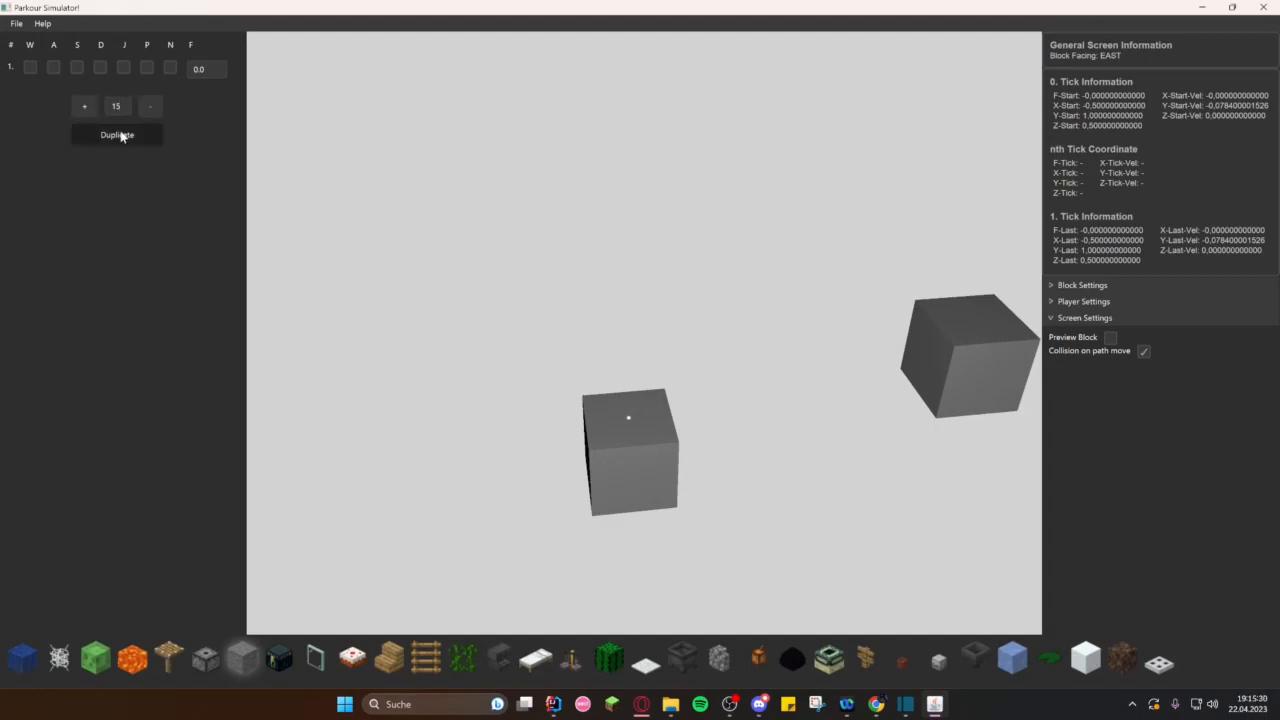
{"action": "left_click", "coordinate": [117, 135]}
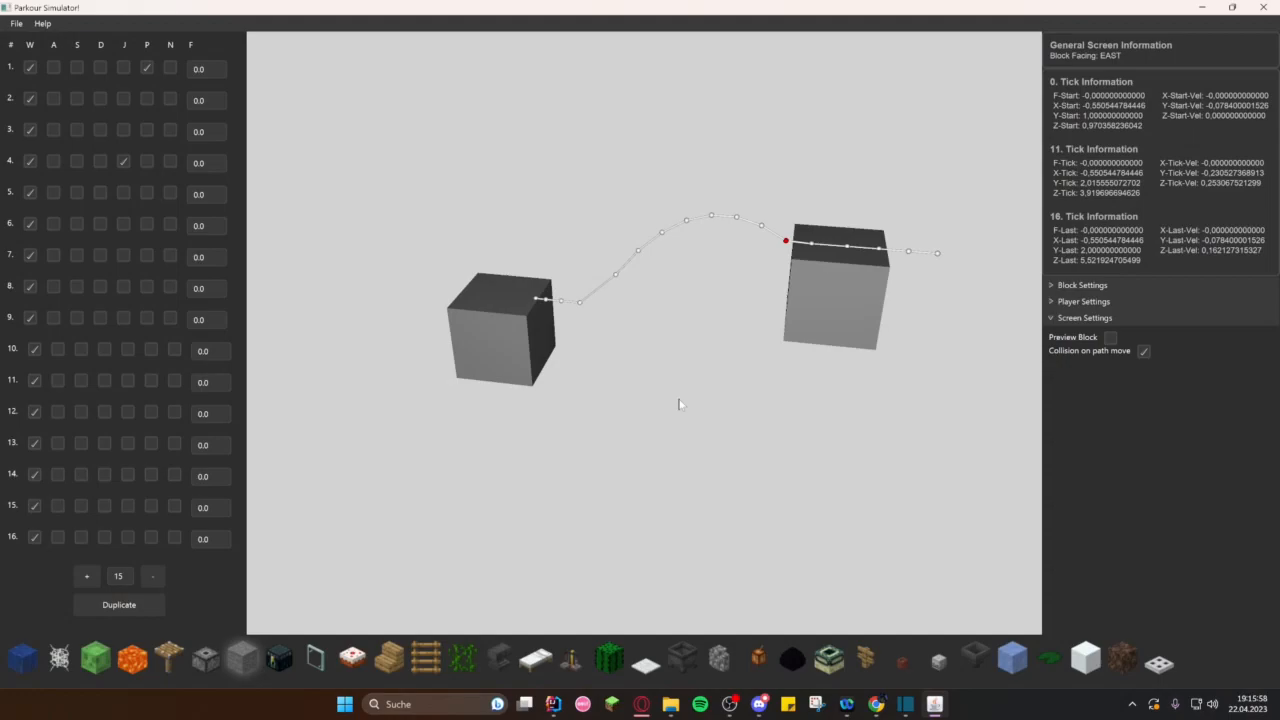
Step: Choose File > Save Inputs and enter %appdata as the save path
{"action": "left_click", "coordinate": [16, 23]}
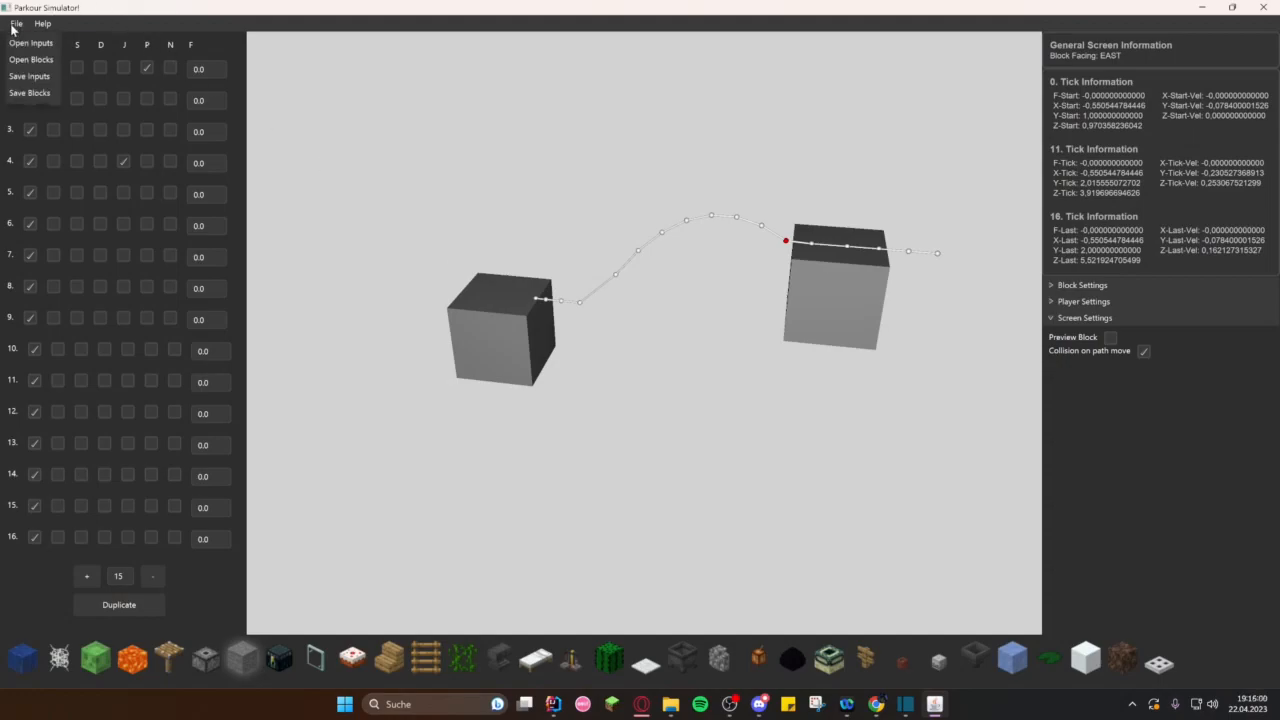
{"action": "left_click", "coordinate": [16, 23]}
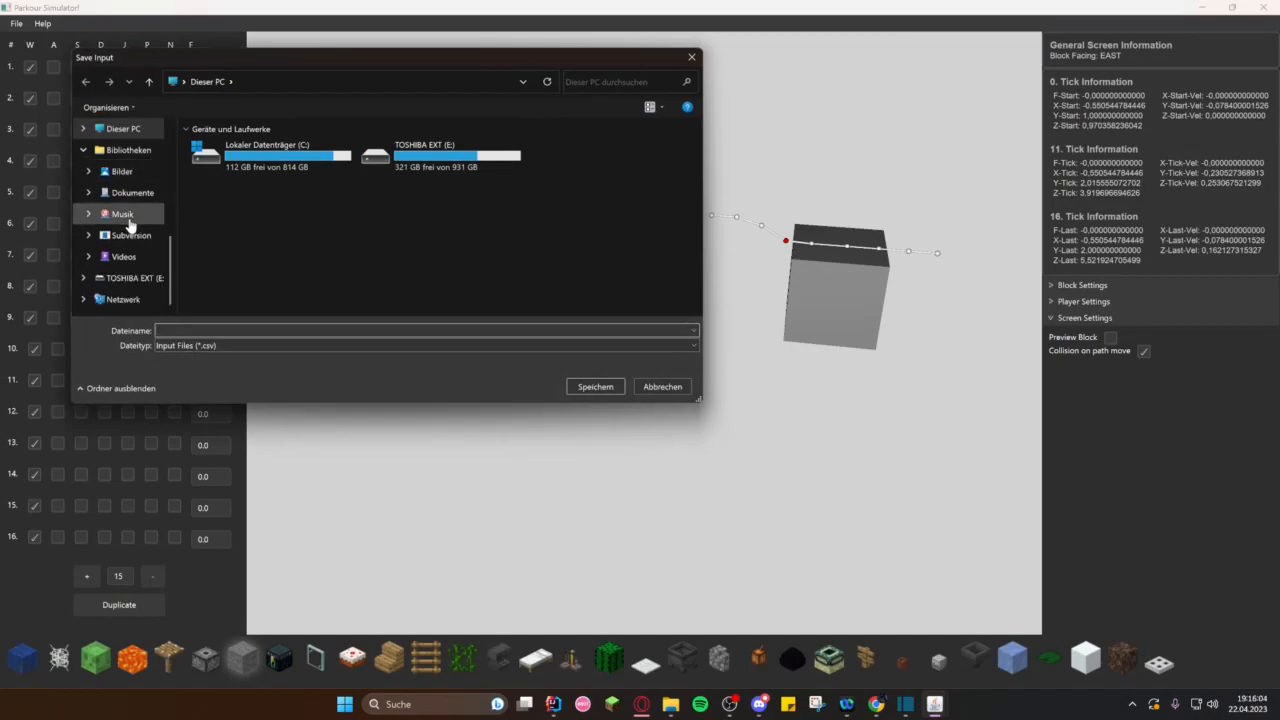
{"action": "type", "text": "%appdata"}
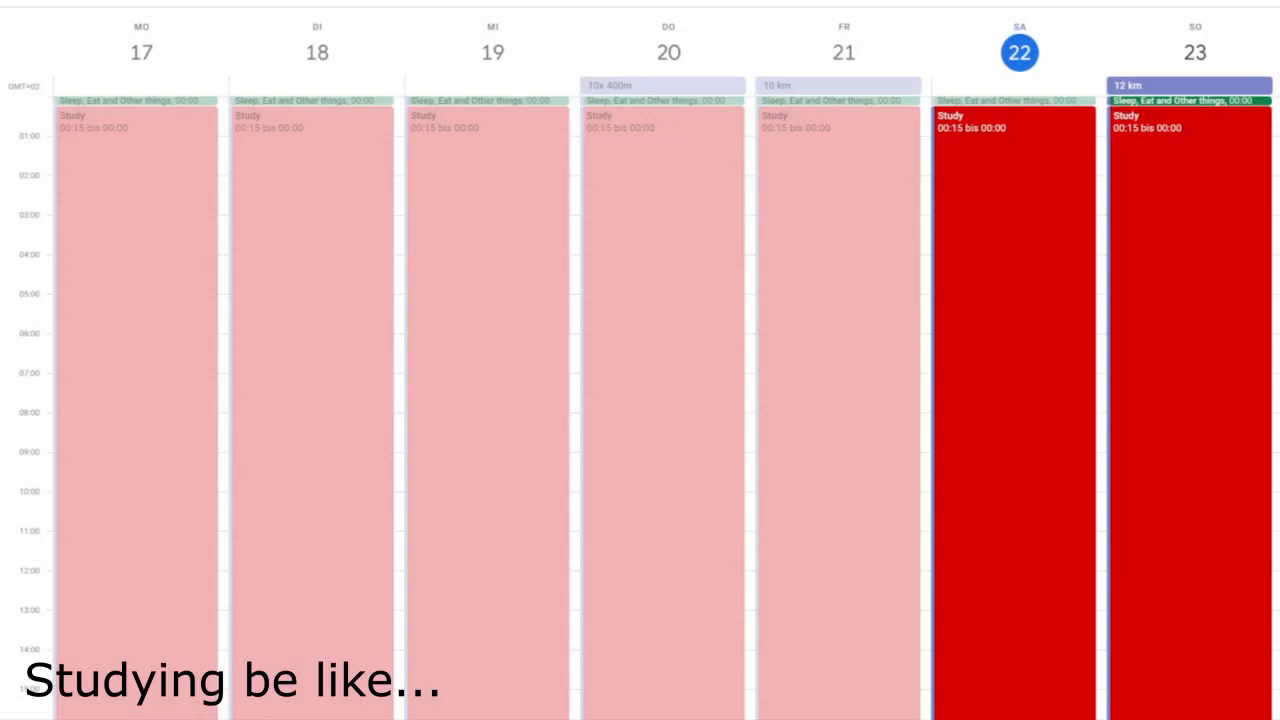
{"action": "scroll", "scroll_direction": "down", "scroll_amount": 3}
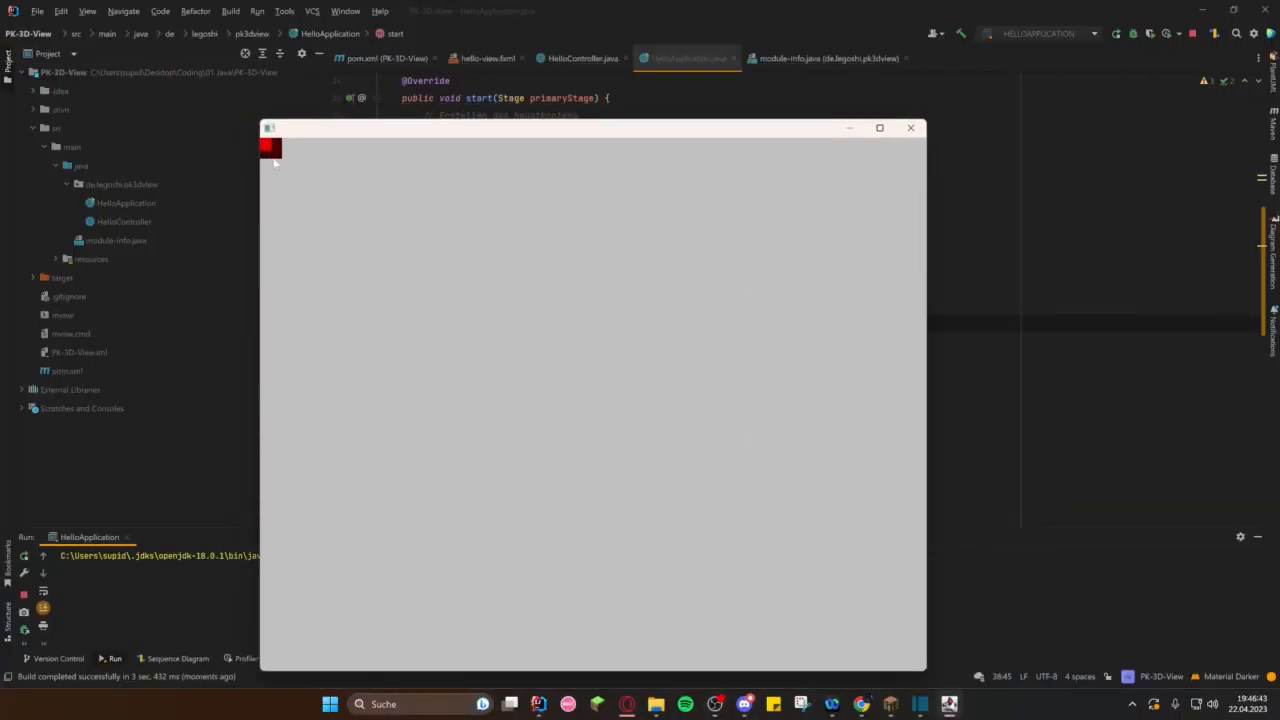
{"action": "mouse_move", "coordinate": [647, 396]}
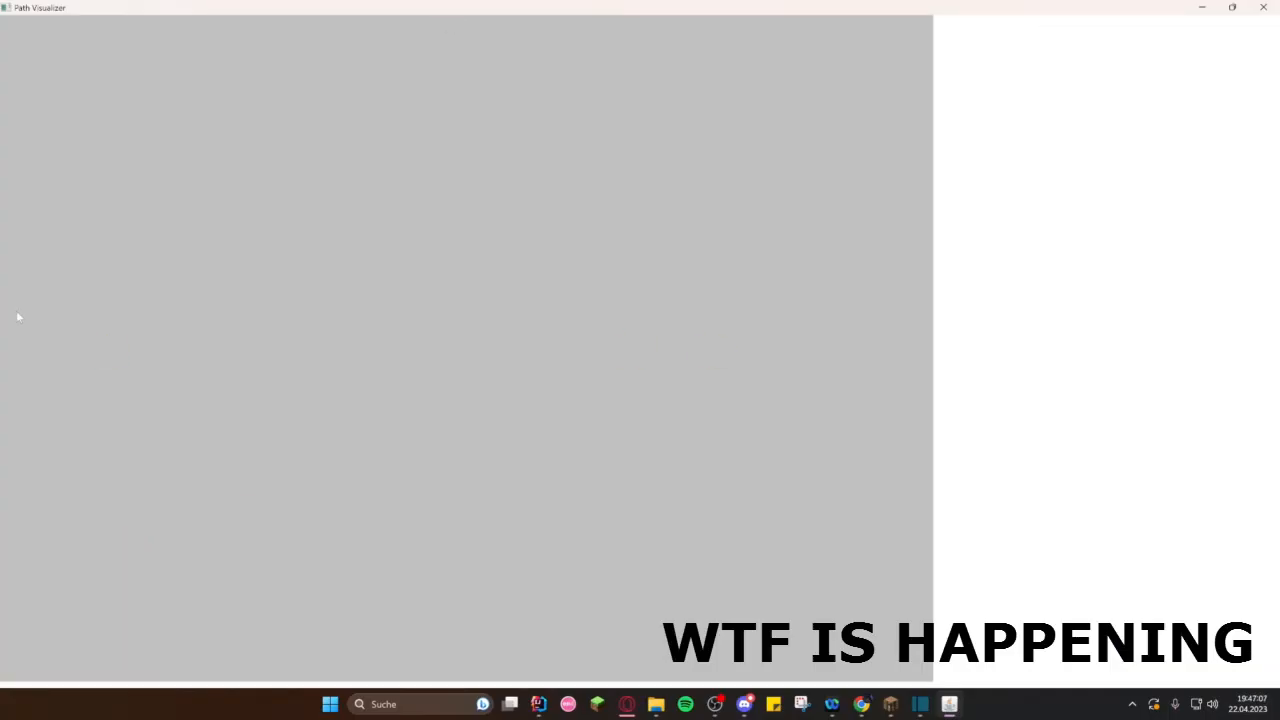
{"action": "mouse_move", "coordinate": [5, 297]}
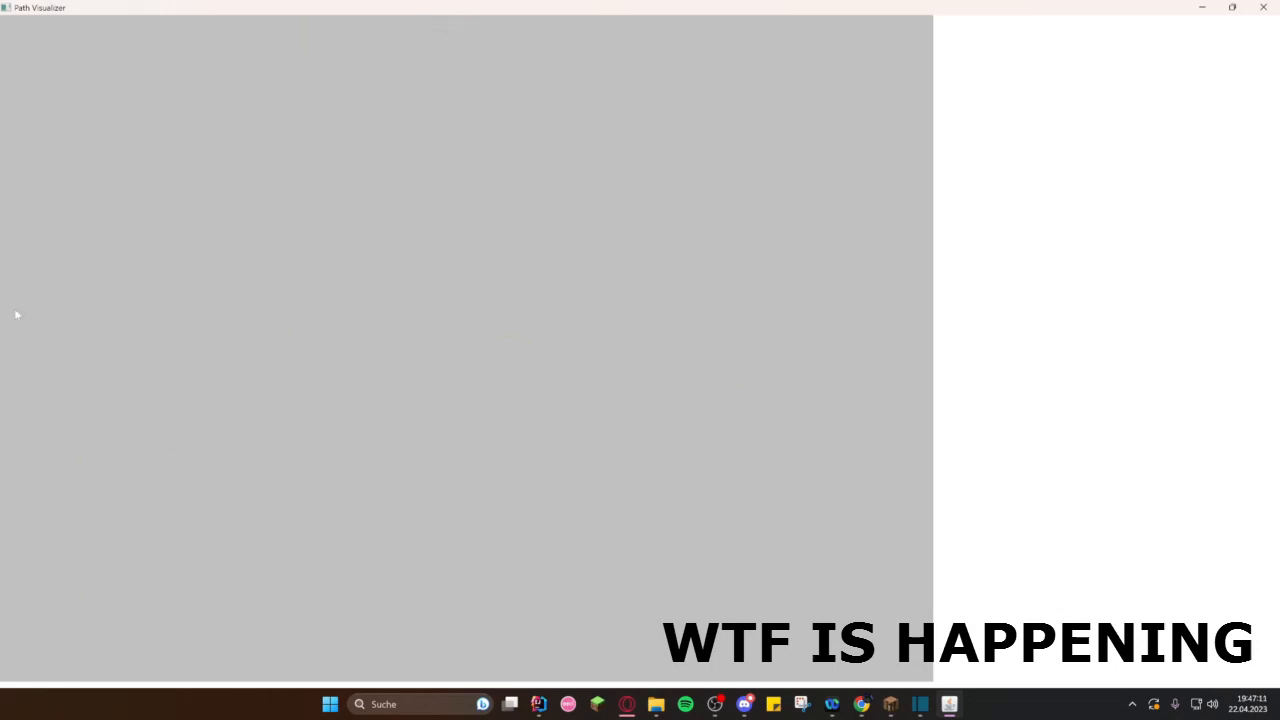
{"action": "mouse_move", "coordinate": [450, 25]}
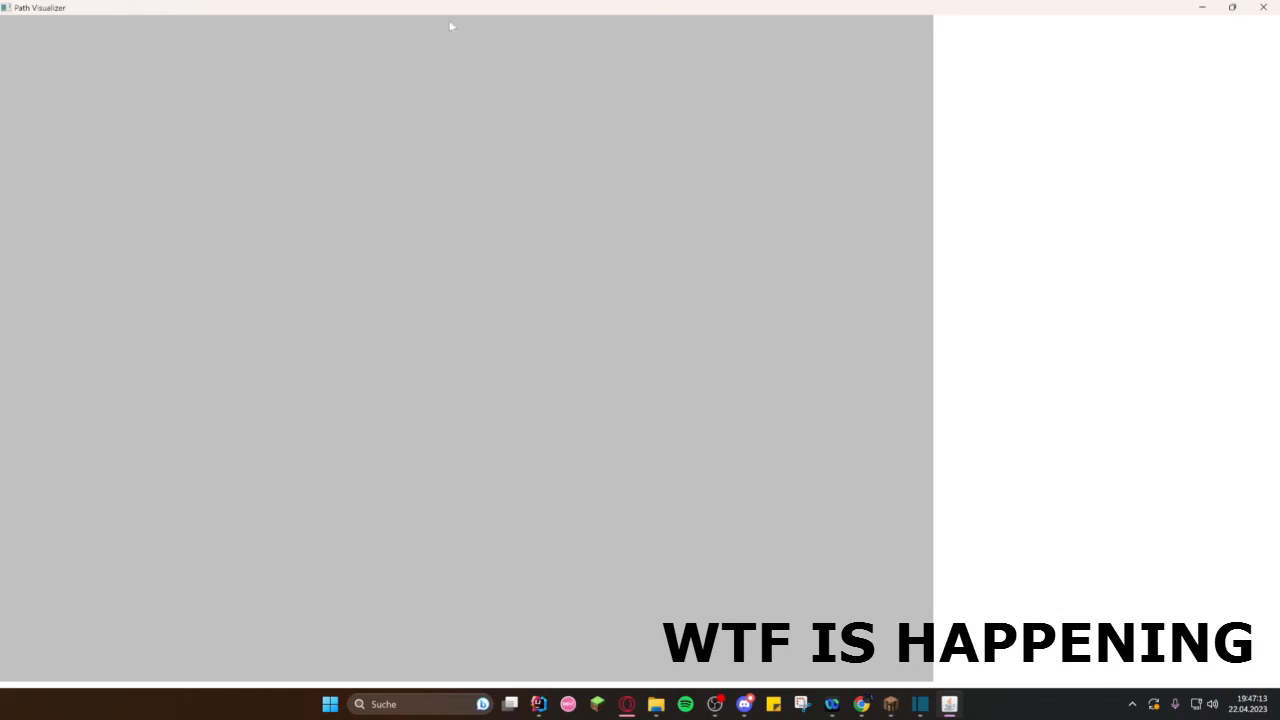
Step: Run HelloApplication to launch the early Path Visualizer build
{"action": "left_click", "coordinate": [322, 318]}
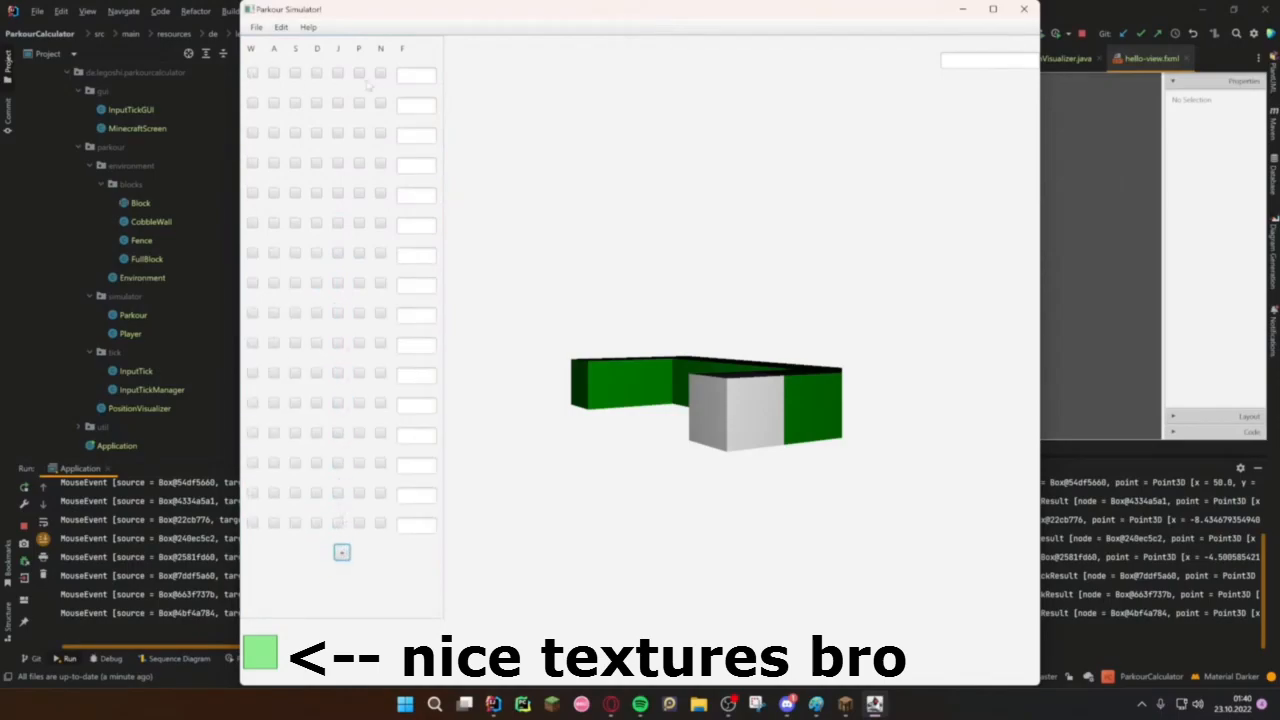
Step: Give tick 1 the W, J and P inputs, and toggle the jump checkbox on the next row
{"action": "left_click", "coordinate": [251, 72]}
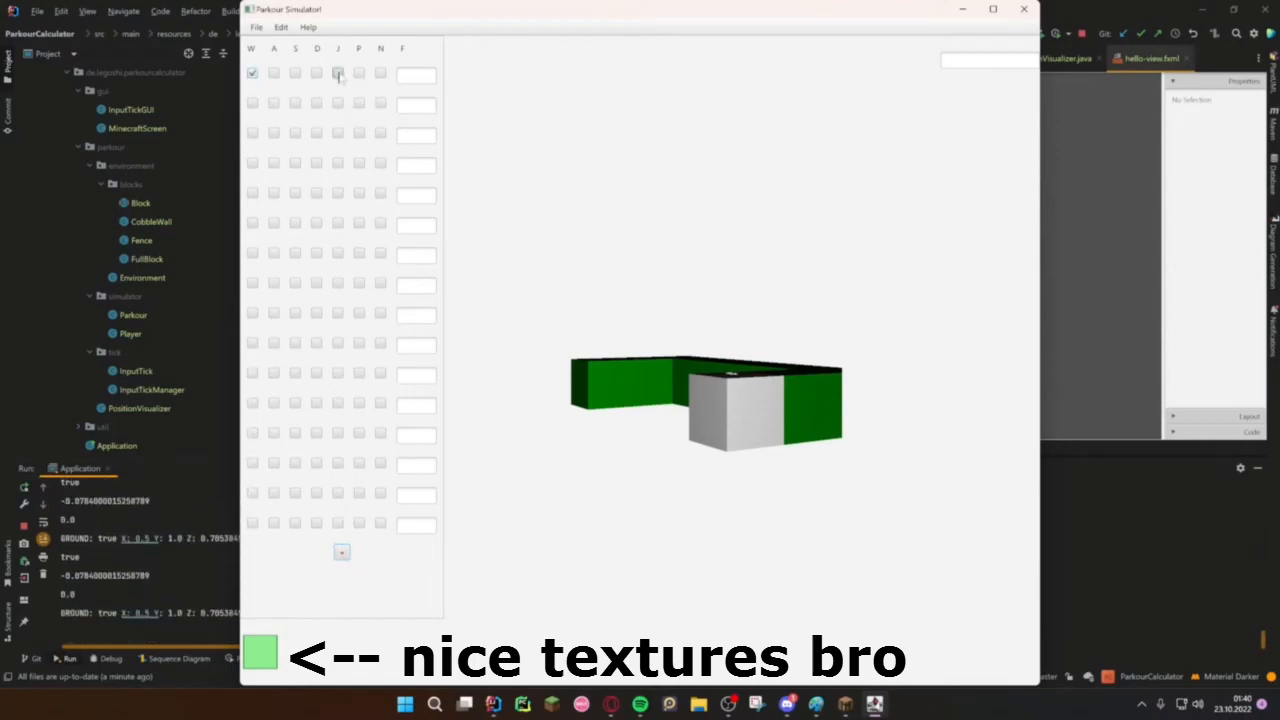
{"action": "left_click", "coordinate": [337, 72]}
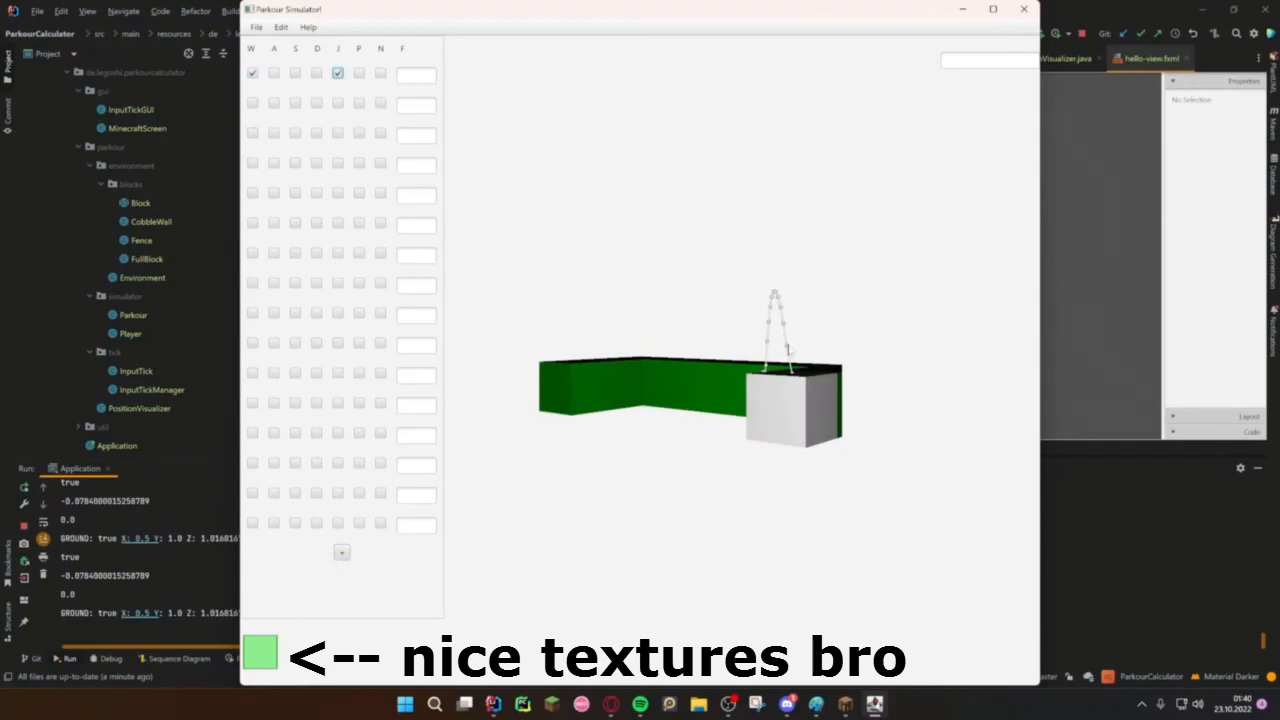
{"action": "left_click", "coordinate": [359, 72]}
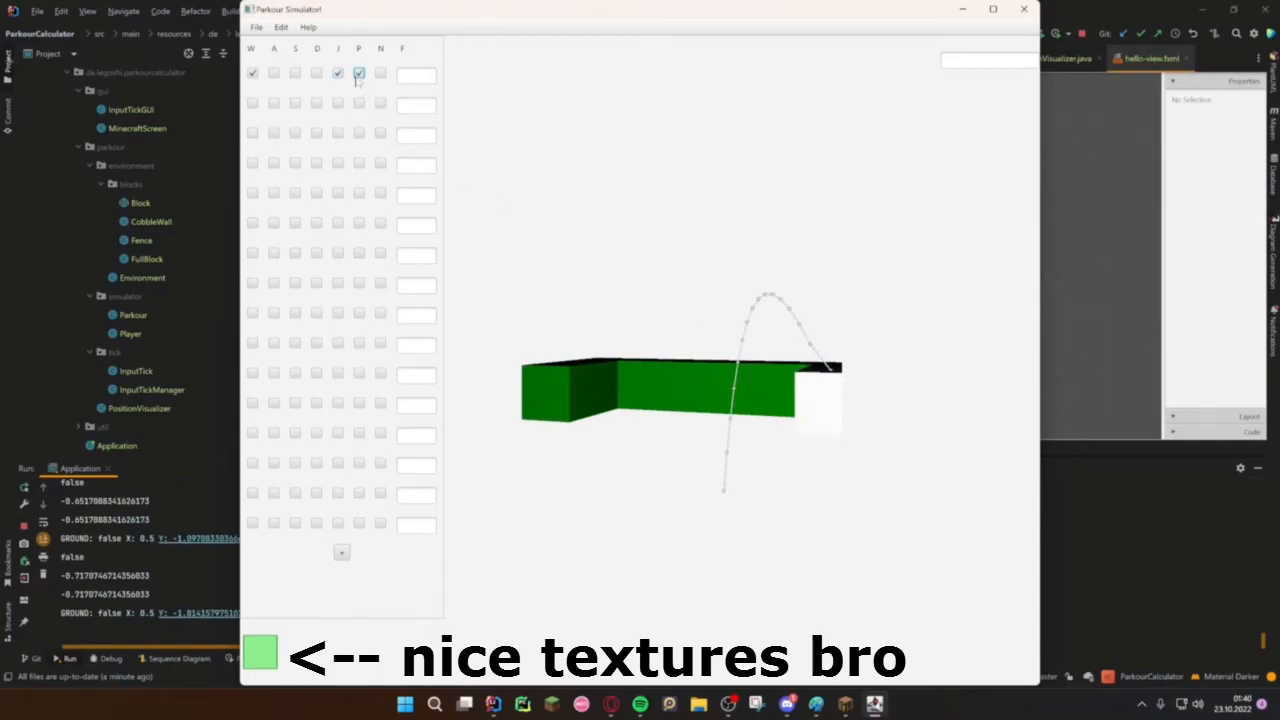
{"action": "left_click", "coordinate": [337, 103]}
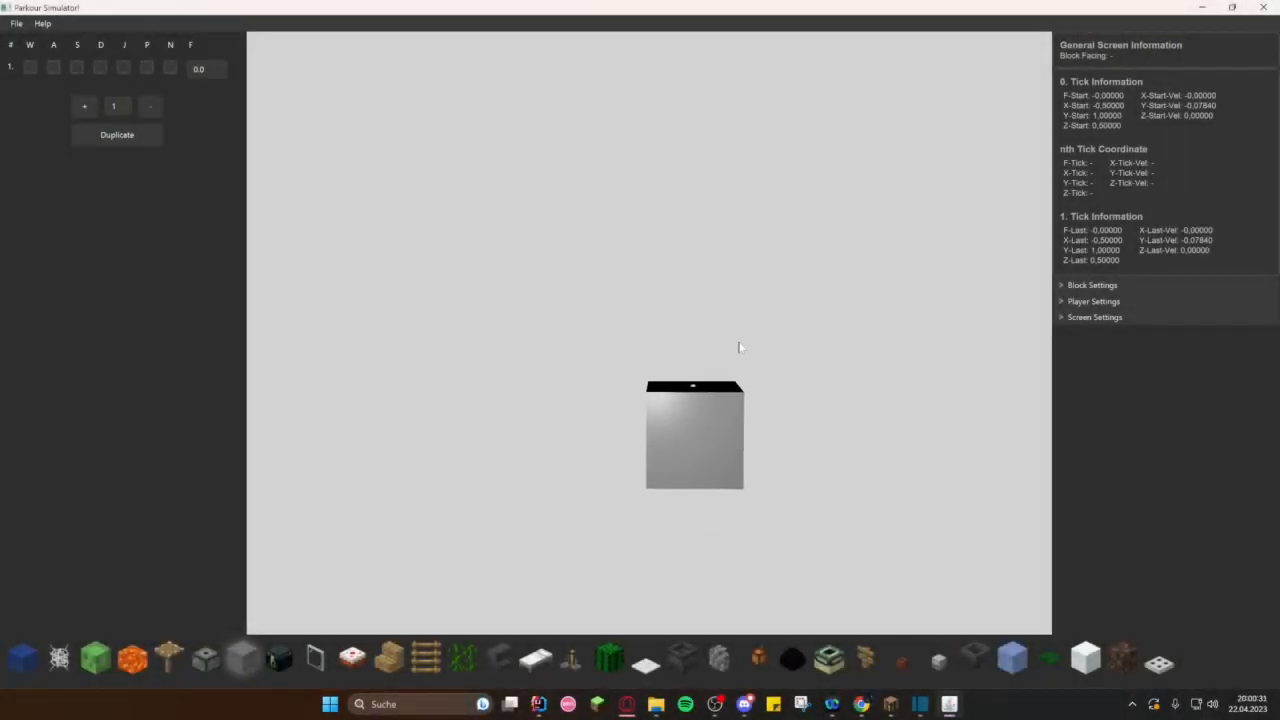
{"action": "mouse_move", "coordinate": [673, 333]}
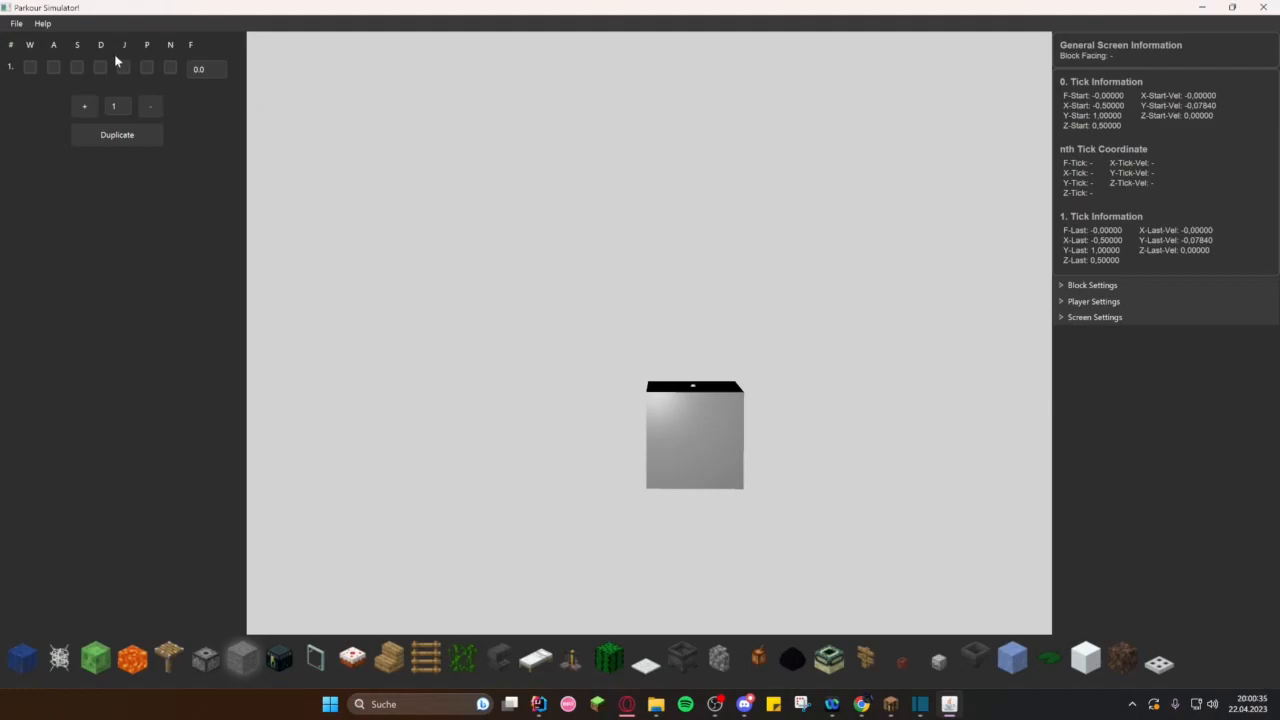
Step: Set the block facing to south in Block Settings, then collapse the panel
{"action": "left_click", "coordinate": [42, 23]}
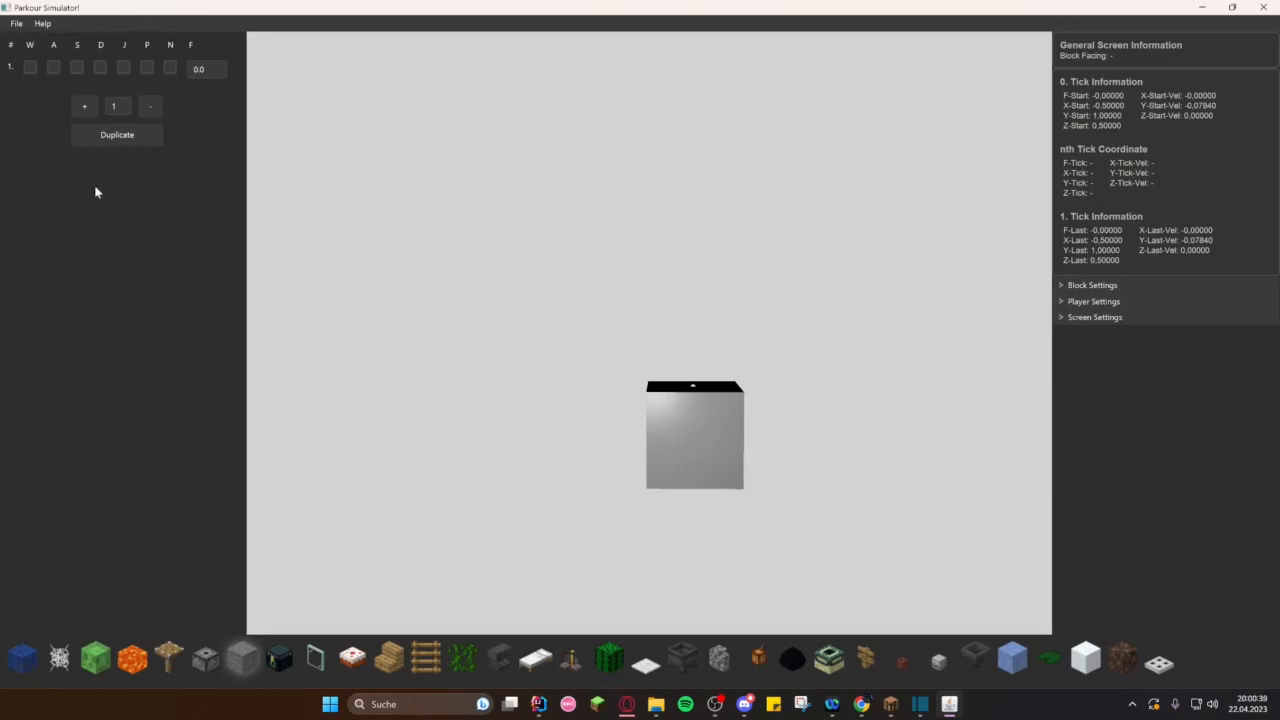
{"action": "mouse_move", "coordinate": [1051, 279]}
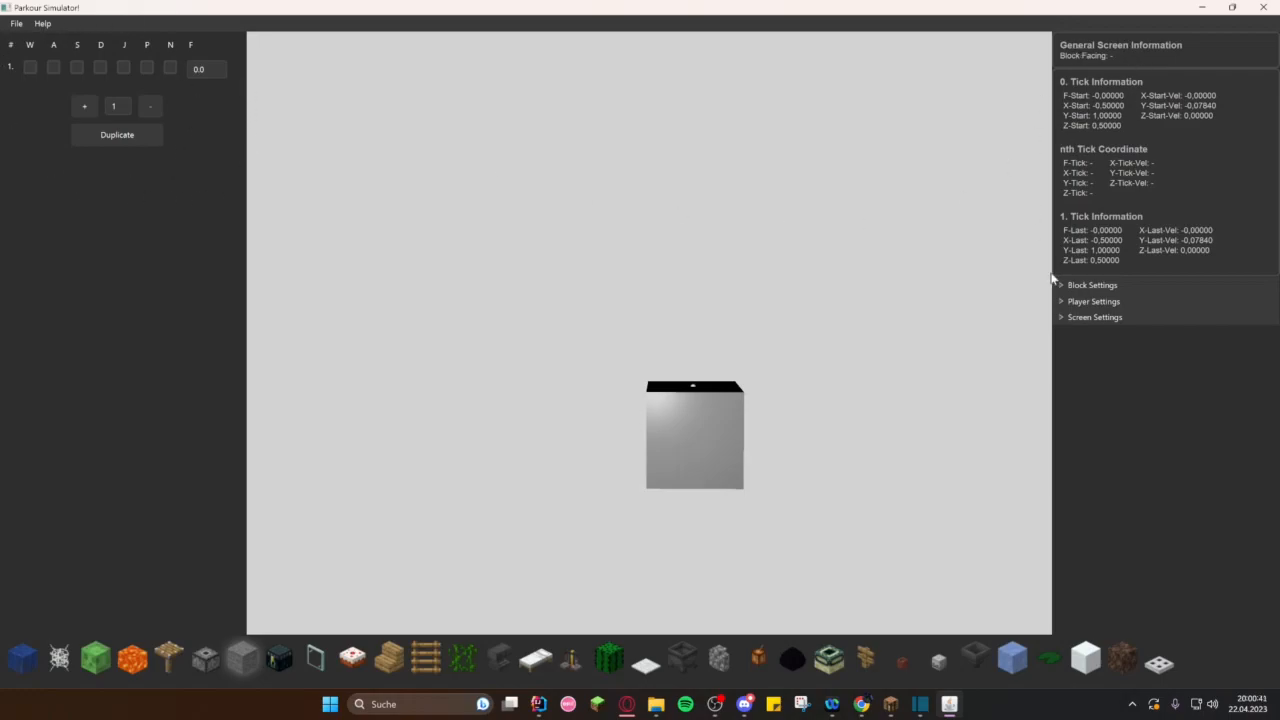
{"action": "left_click", "coordinate": [1092, 285]}
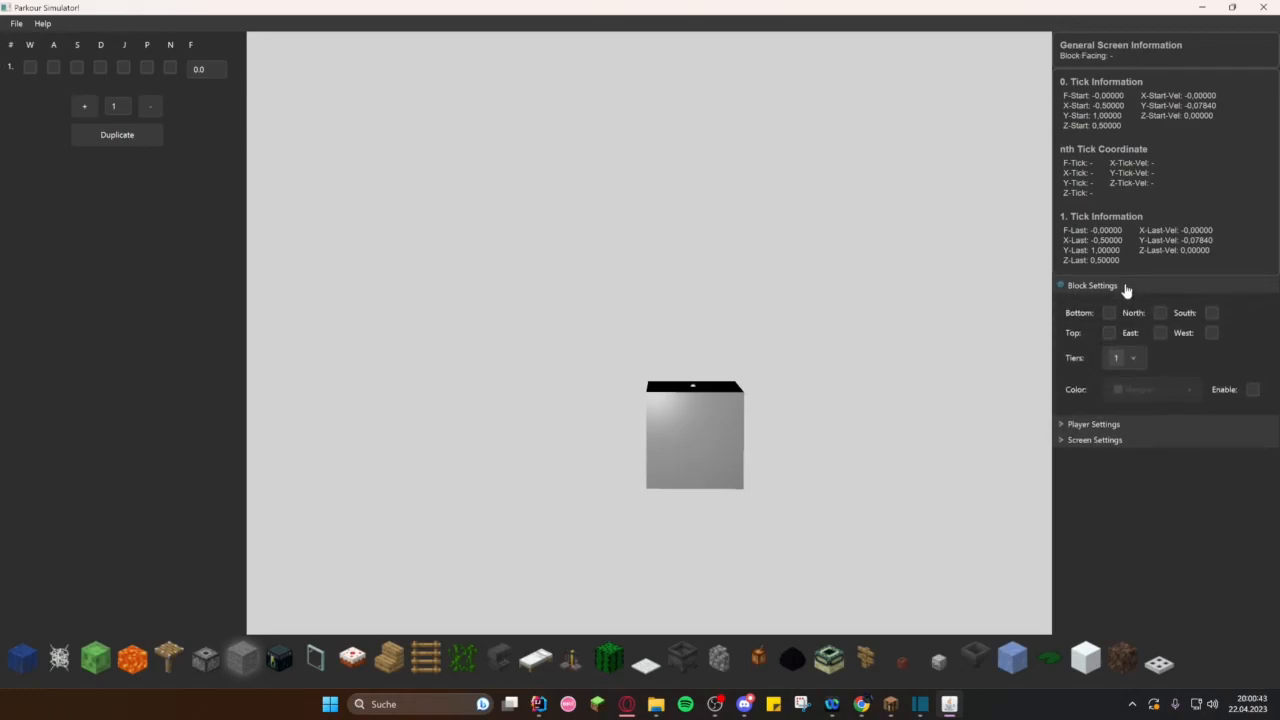
{"action": "left_click", "coordinate": [1092, 285]}
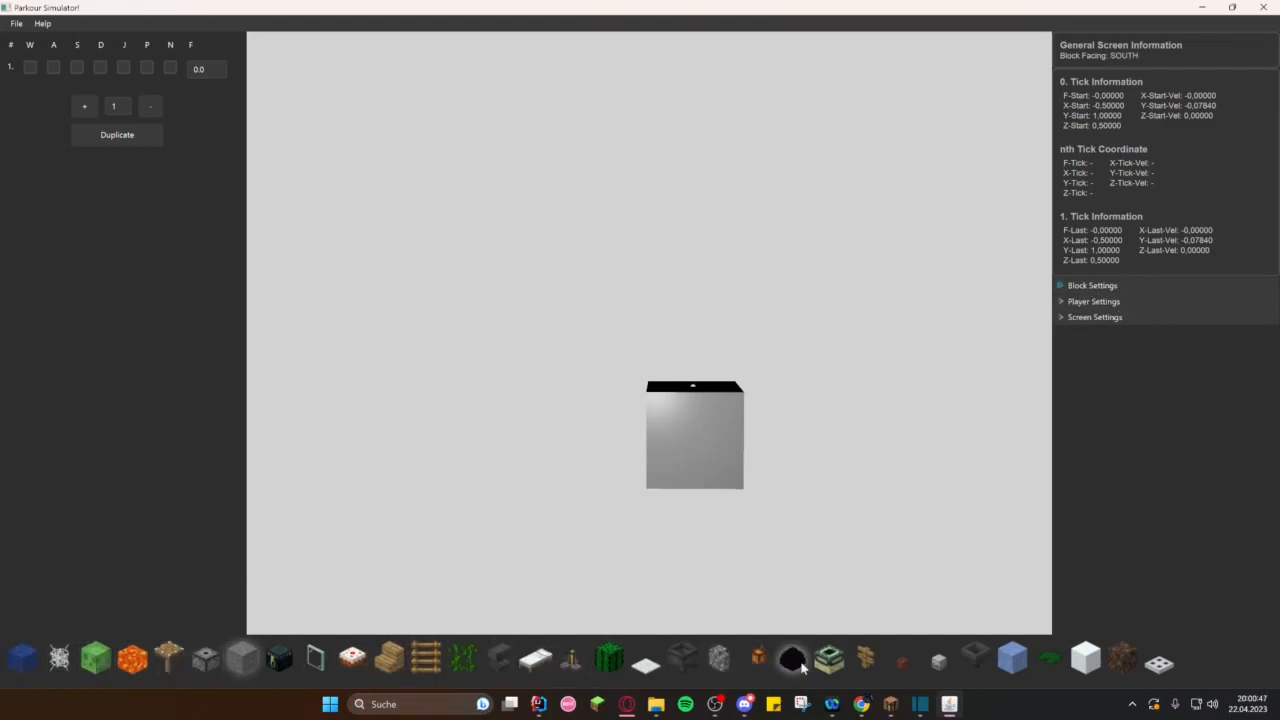
{"action": "mouse_move", "coordinate": [575, 560]}
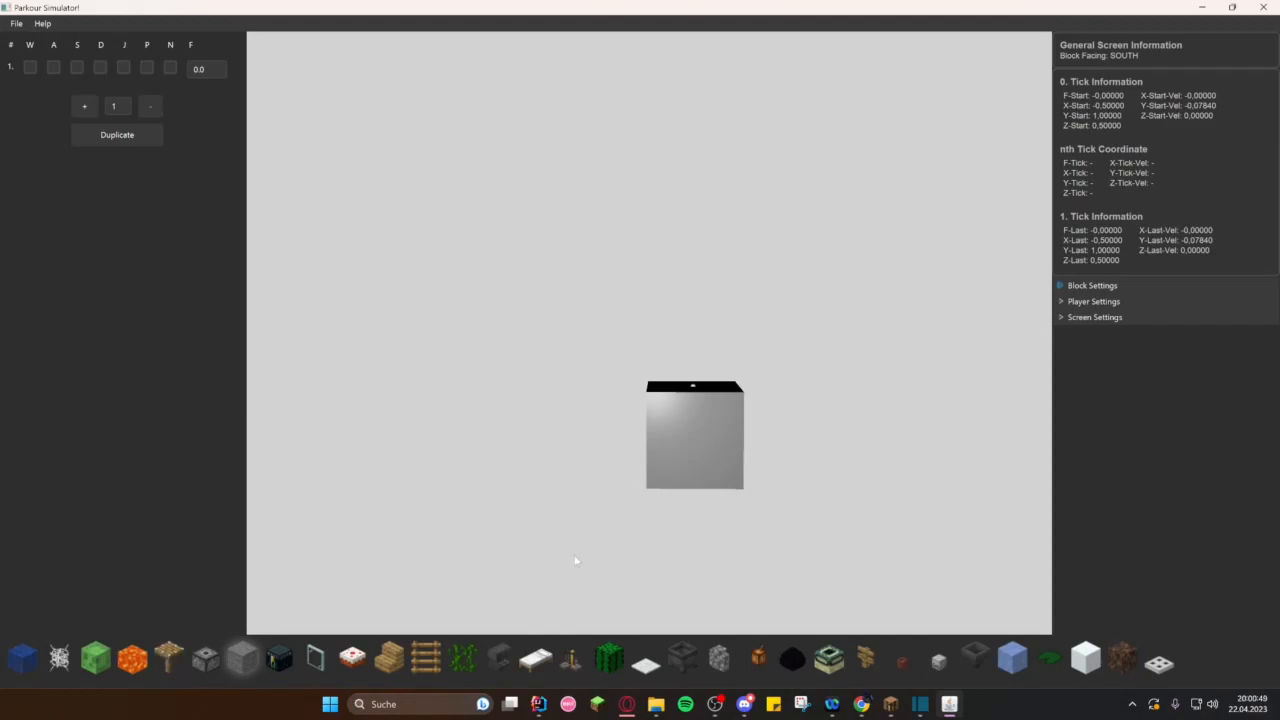
{"action": "left_click", "coordinate": [16, 23]}
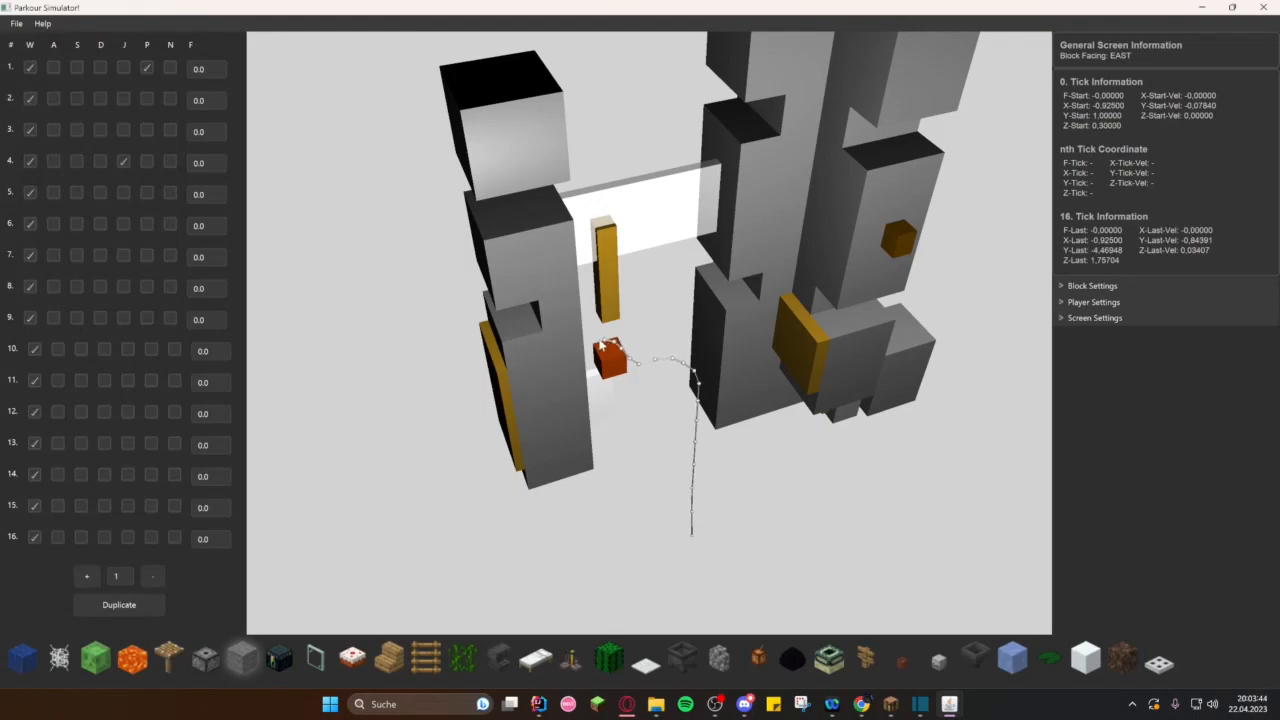
Step: Load the prebuilt course of tall pillars with a 16-tick input sequence
{"action": "left_click", "coordinate": [42, 23]}
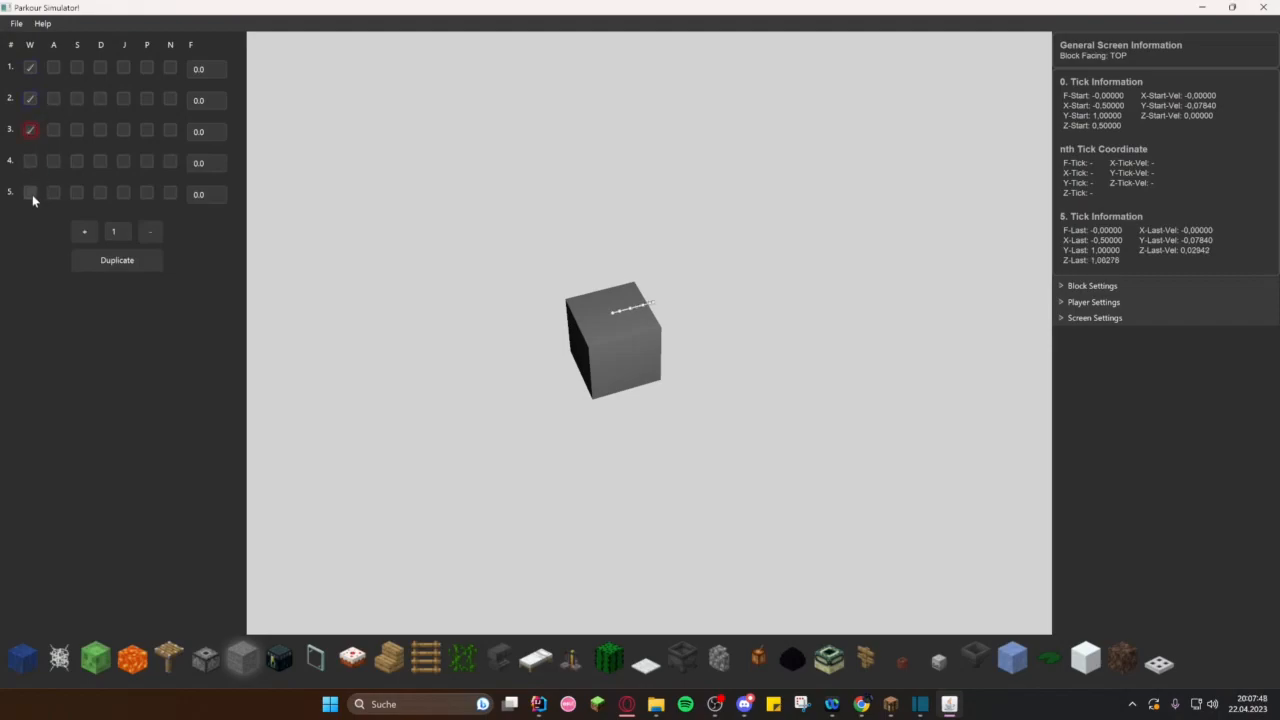
Step: Set forward on tick 5, add a jump to tick 13, and duplicate tick 13 twice
{"action": "left_click", "coordinate": [30, 192]}
{"action": "type", "text": "0"}
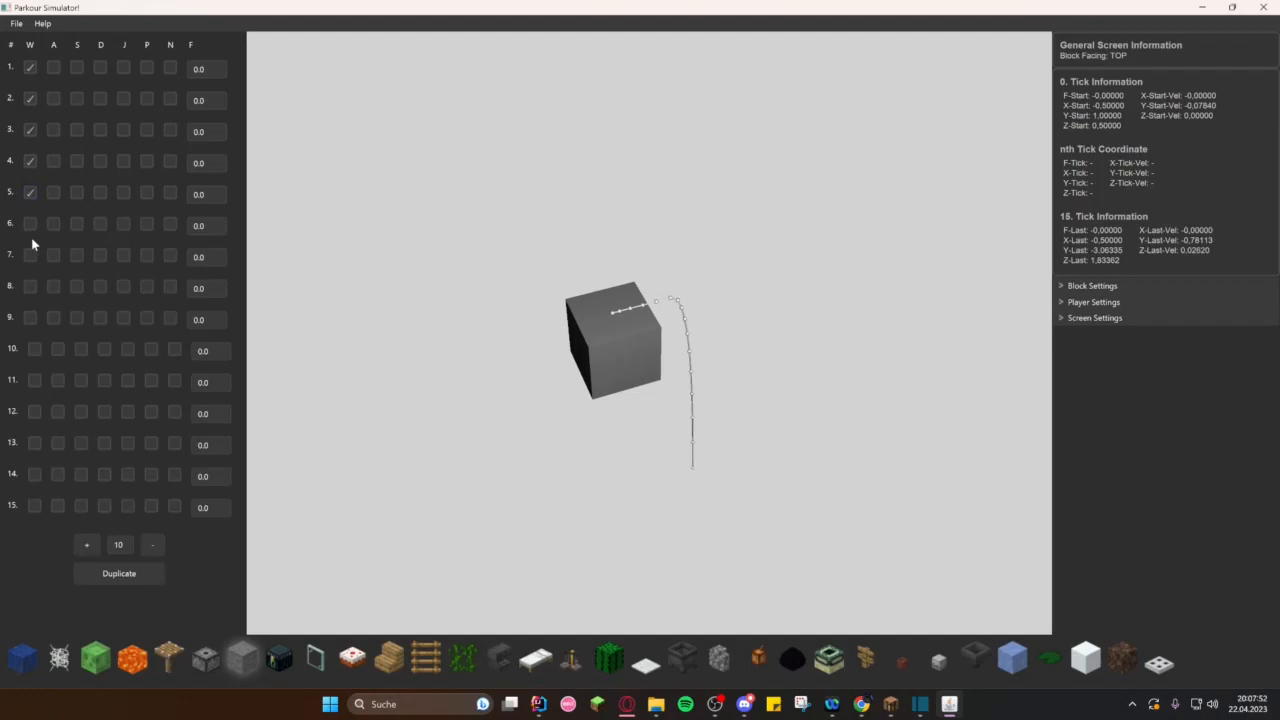
{"action": "left_click", "coordinate": [53, 381]}
{"action": "type", "text": "2"}
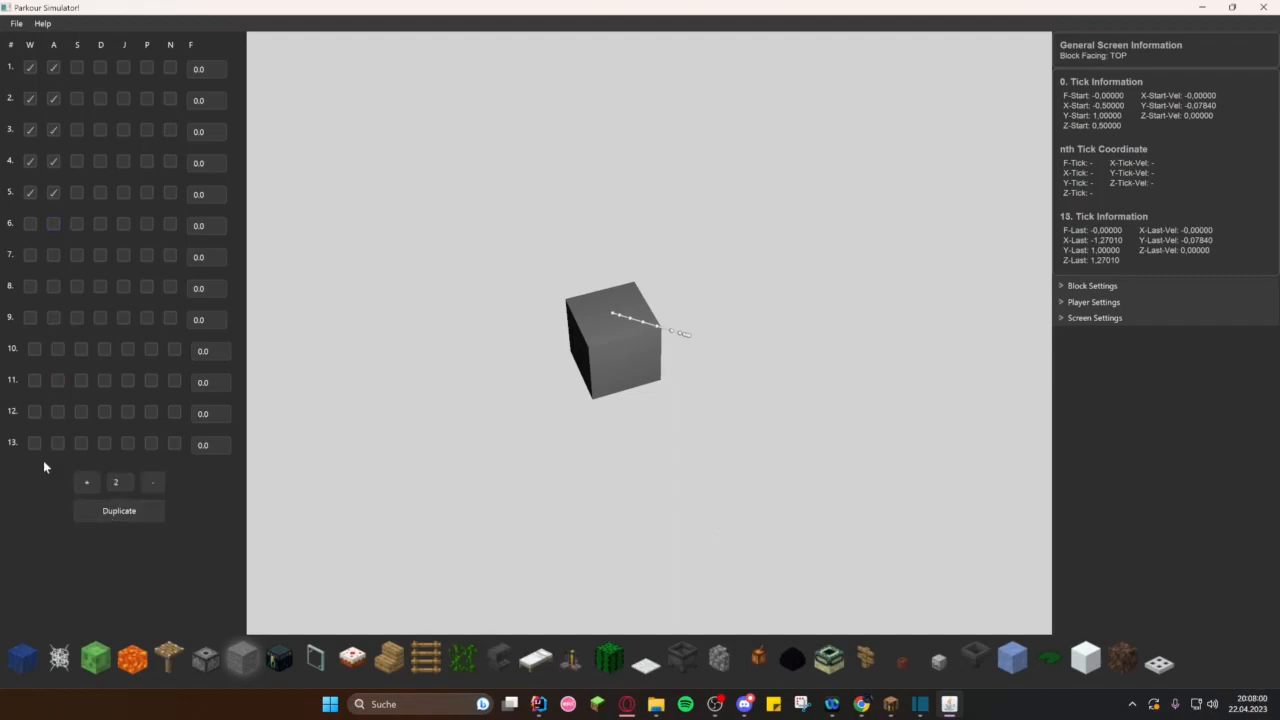
{"action": "left_click", "coordinate": [118, 510]}
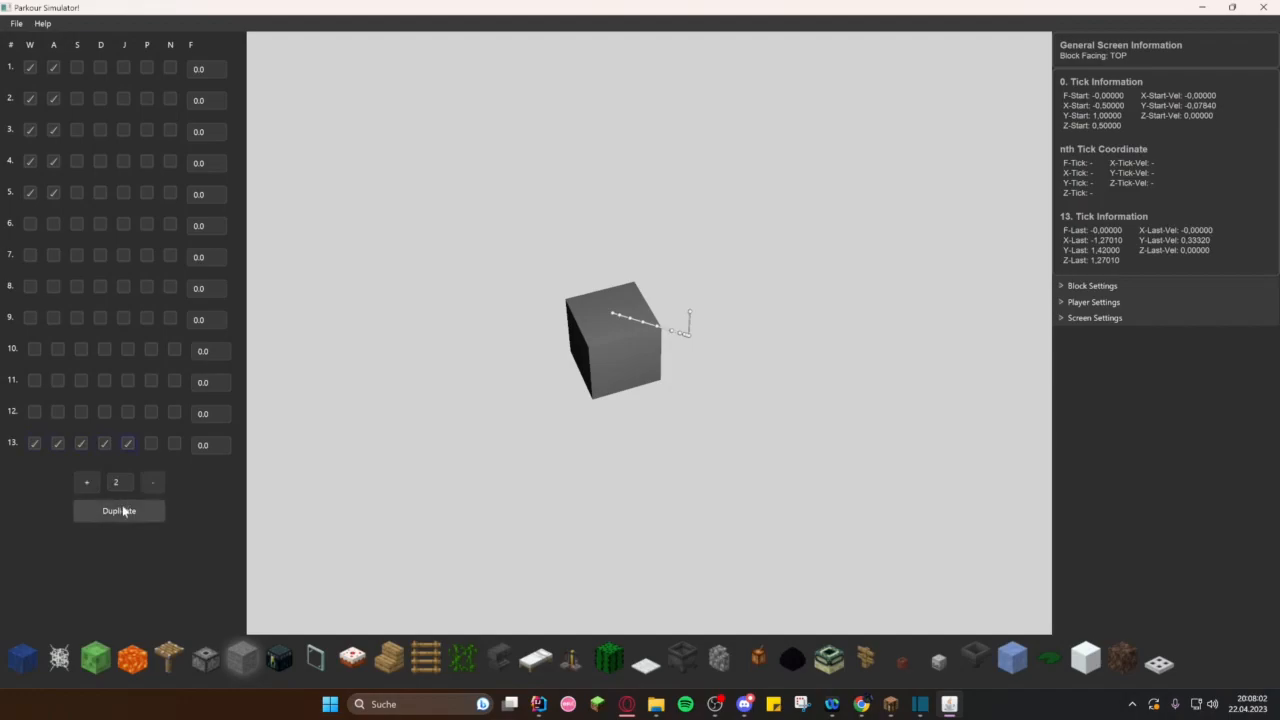
{"action": "left_click", "coordinate": [118, 510]}
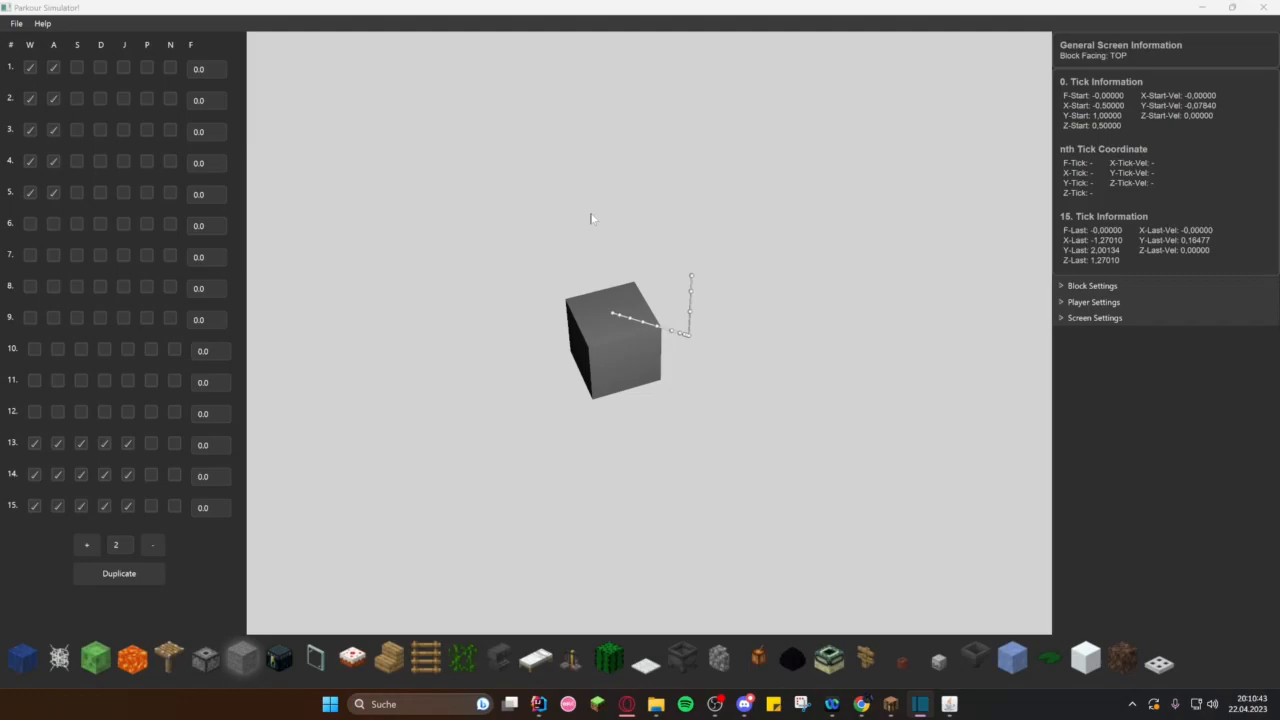
{"action": "mouse_move", "coordinate": [1043, 258]}
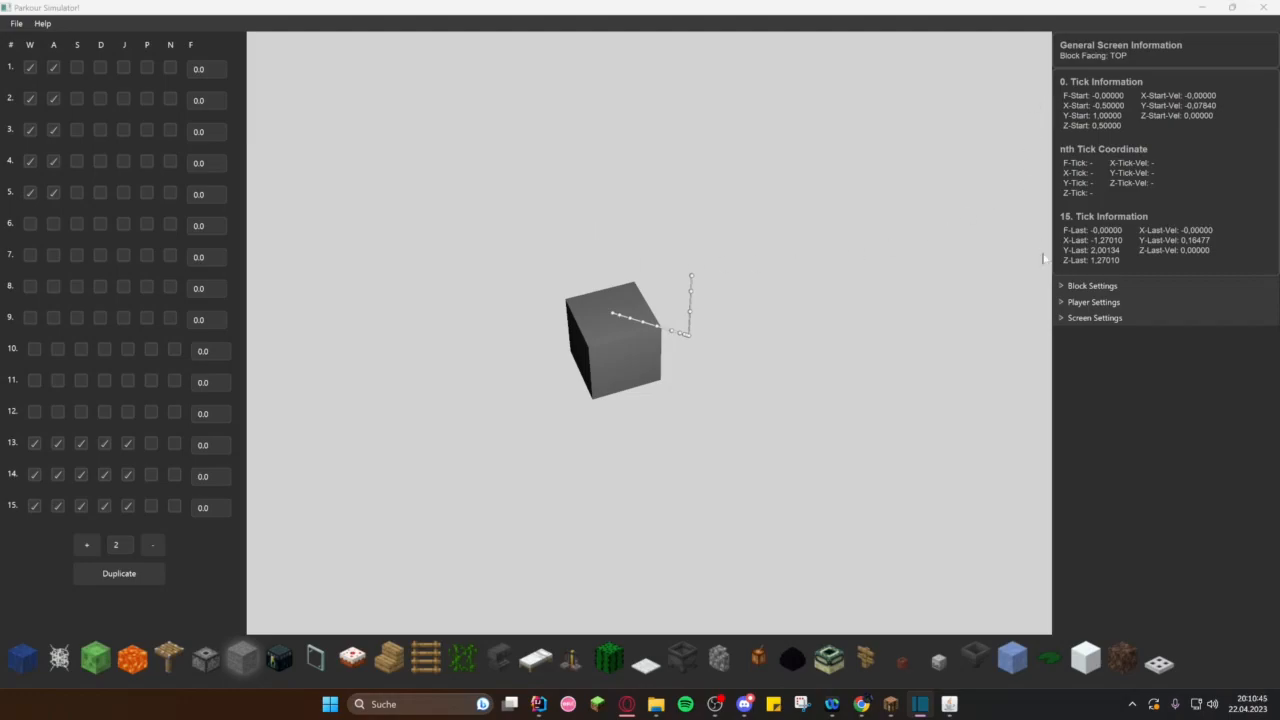
{"action": "mouse_move", "coordinate": [1089, 90]}
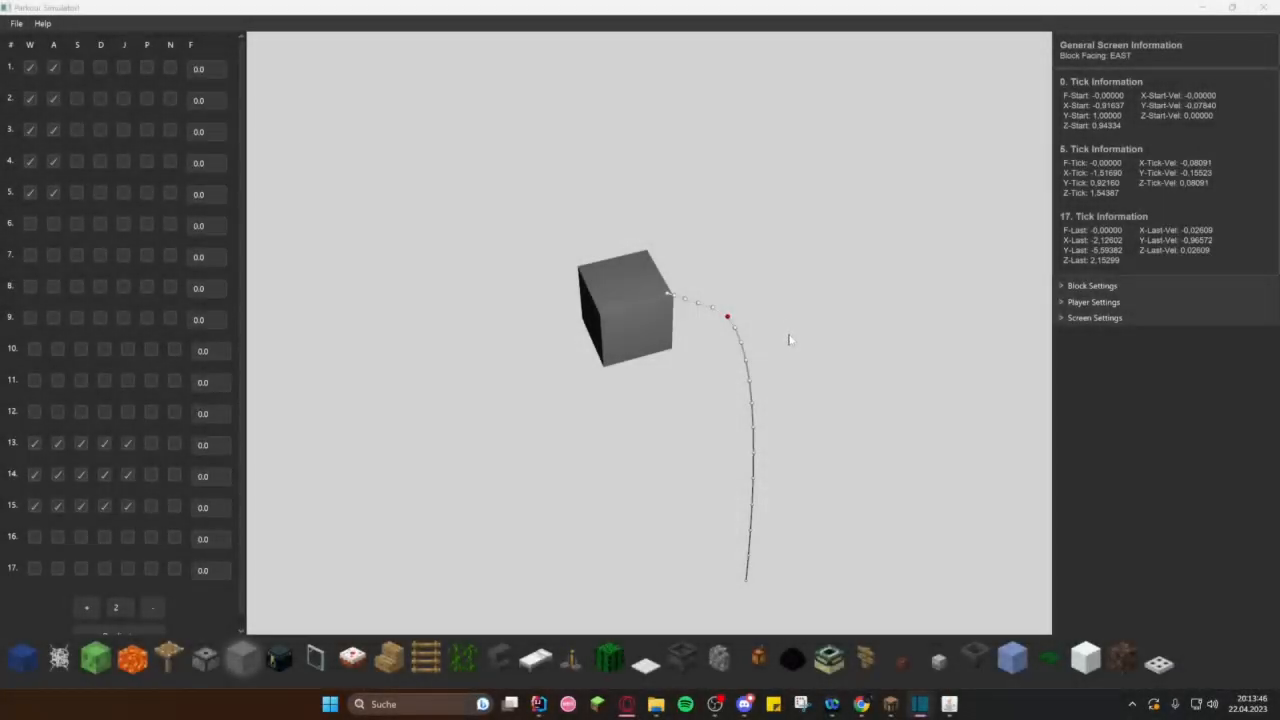
{"action": "mouse_move", "coordinate": [1065, 499]}
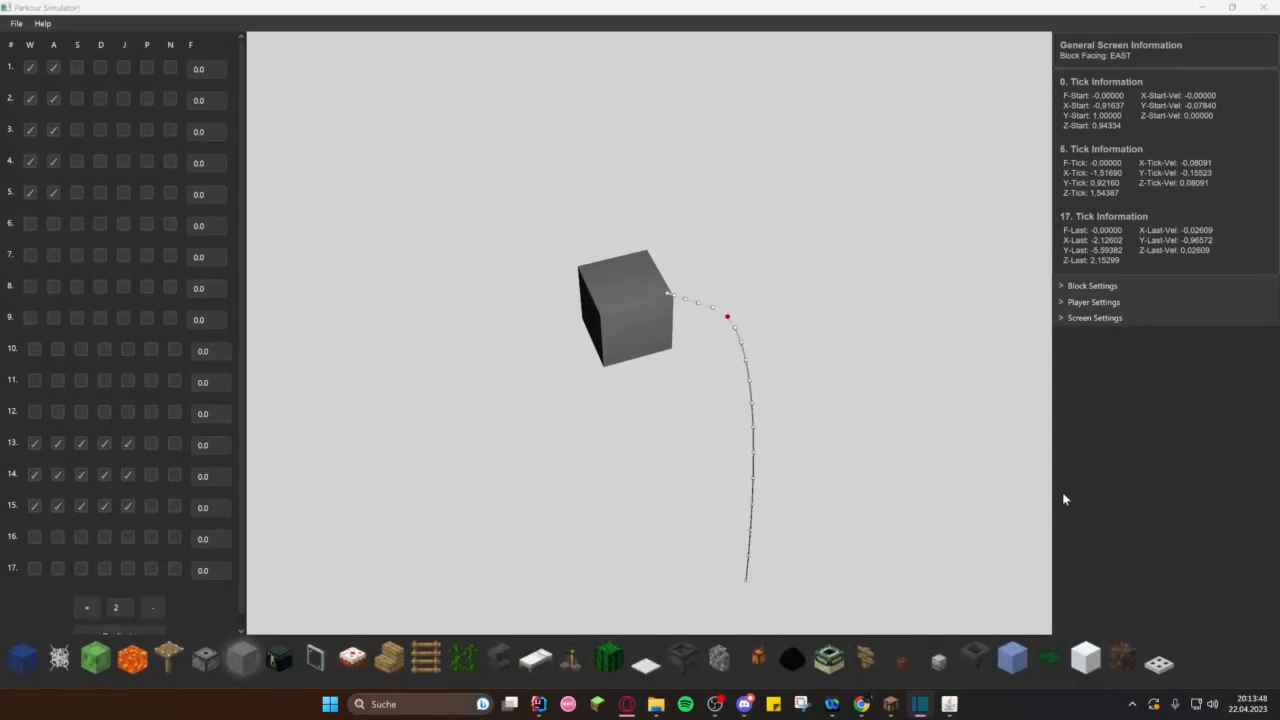
{"action": "left_click", "coordinate": [1092, 285]}
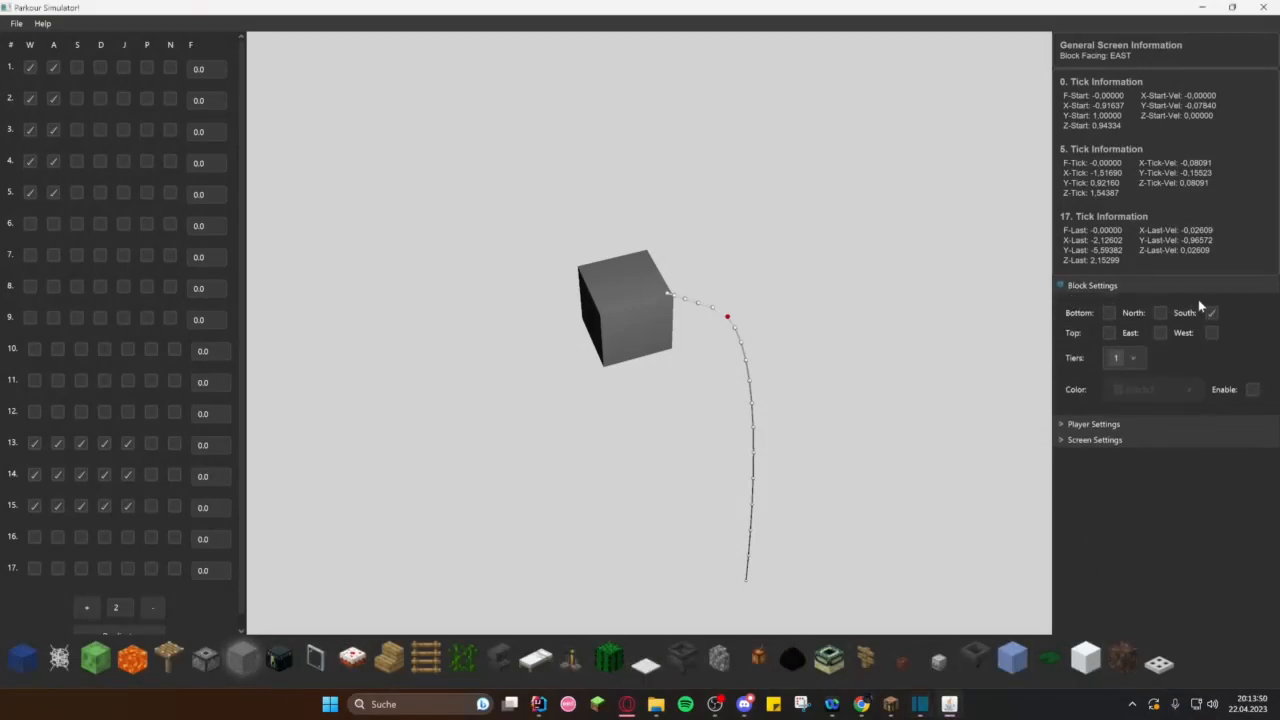
{"action": "left_click", "coordinate": [1211, 312]}
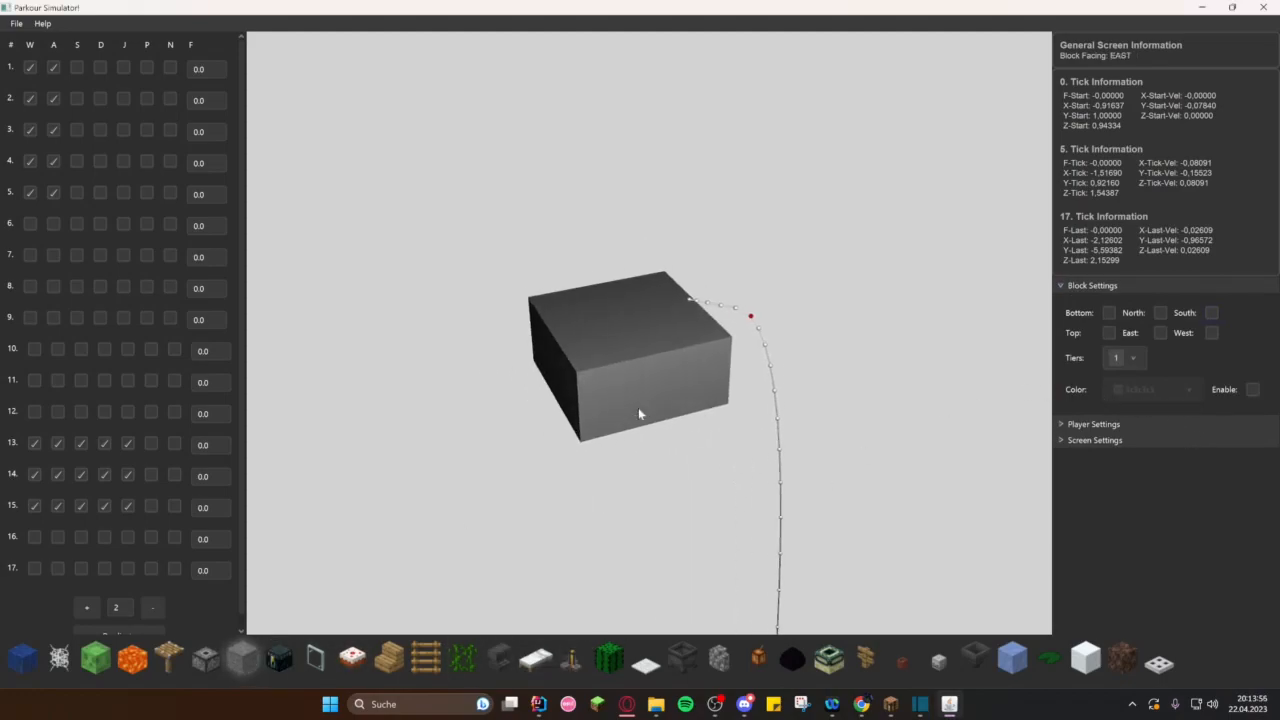
{"action": "left_click", "coordinate": [1095, 317]}
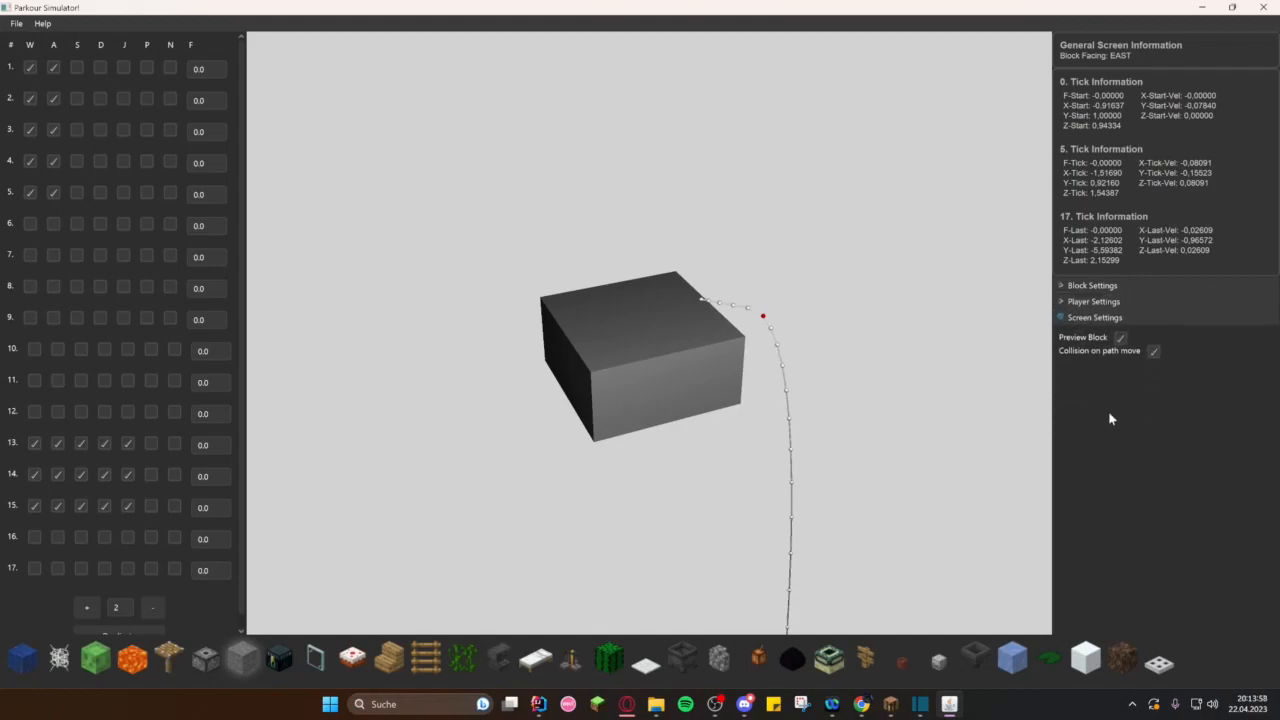
{"action": "left_click", "coordinate": [1120, 337]}
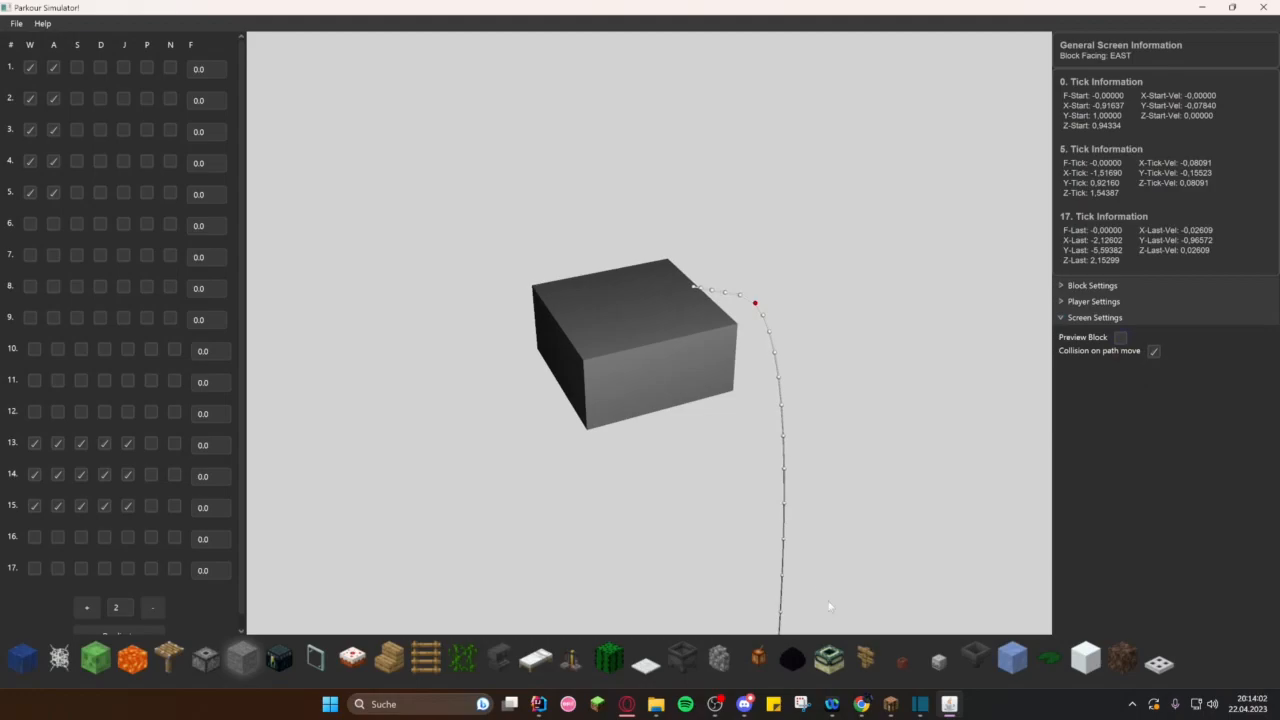
{"action": "left_click", "coordinate": [1120, 337]}
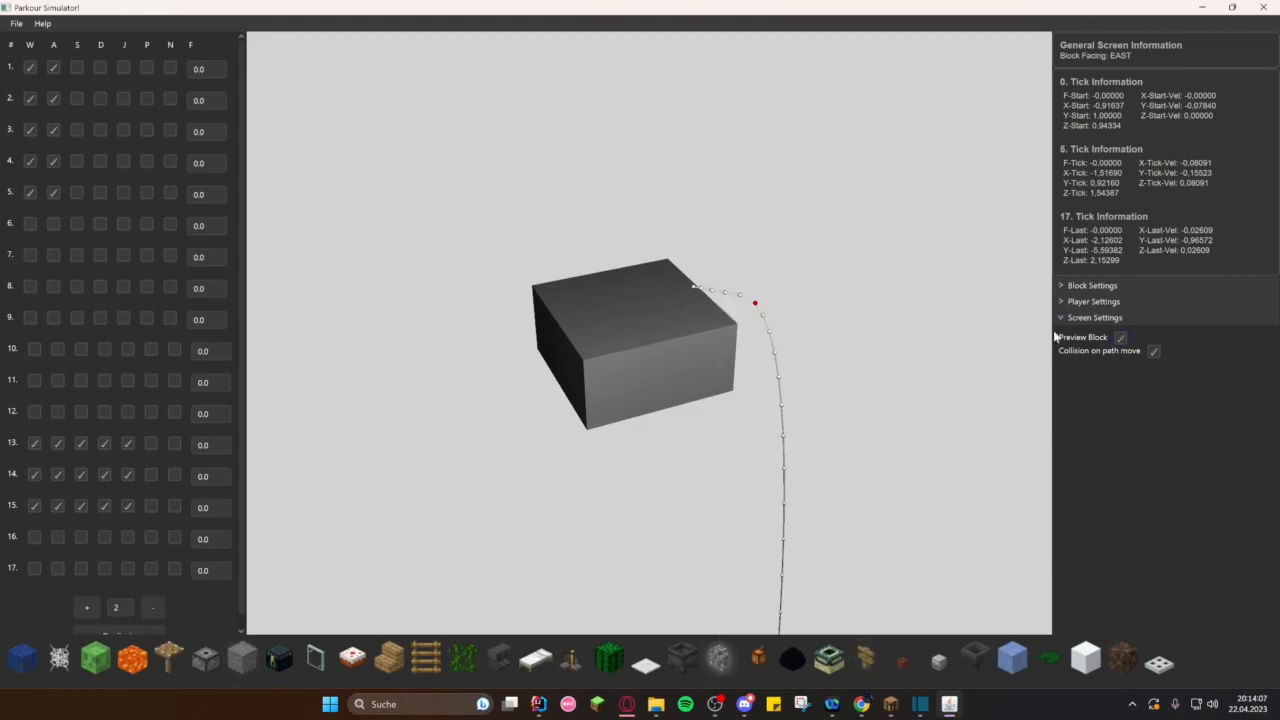
{"action": "left_click", "coordinate": [1092, 285]}
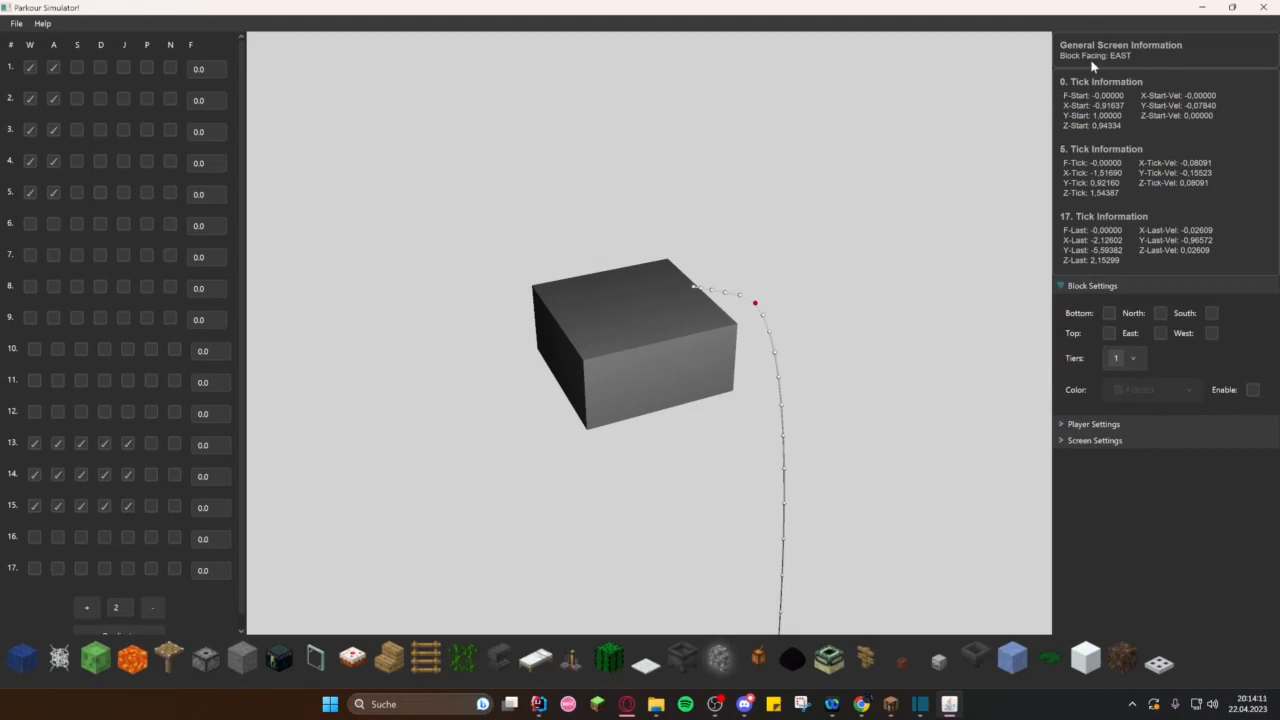
{"action": "mouse_move", "coordinate": [1127, 67]}
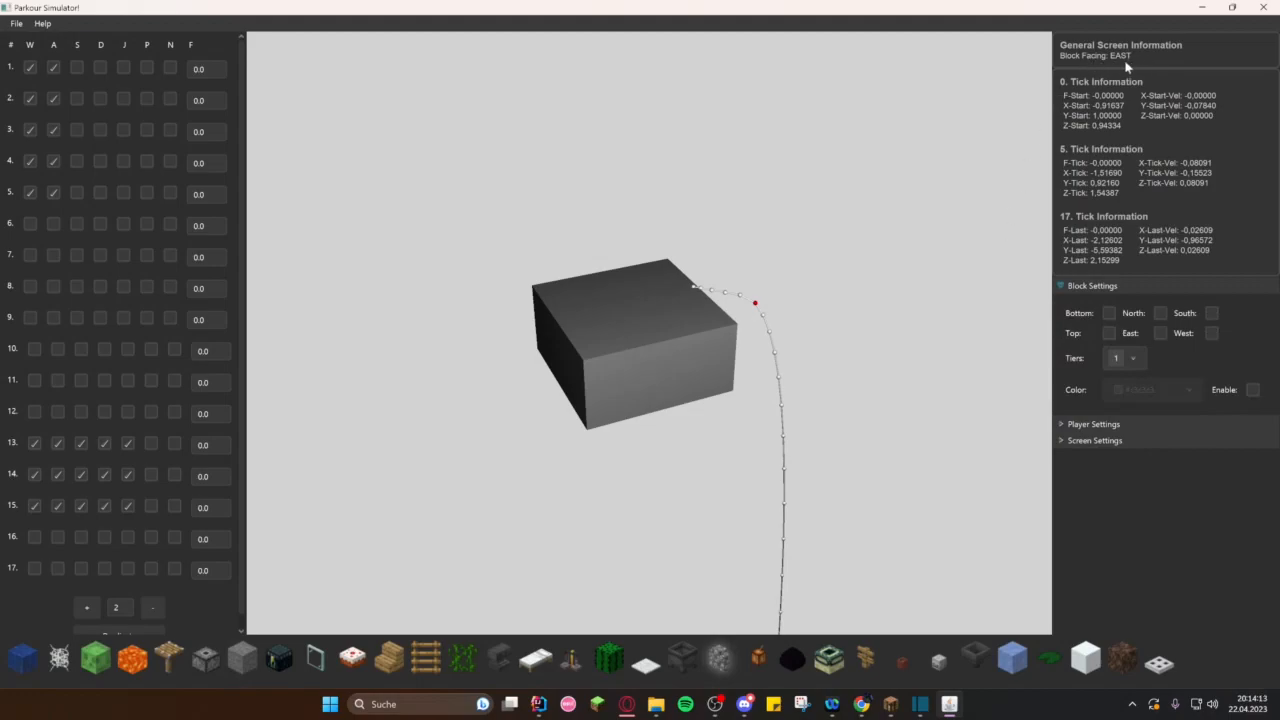
Step: Add East and South block sections and choose a tier count
{"action": "left_click", "coordinate": [1160, 333]}
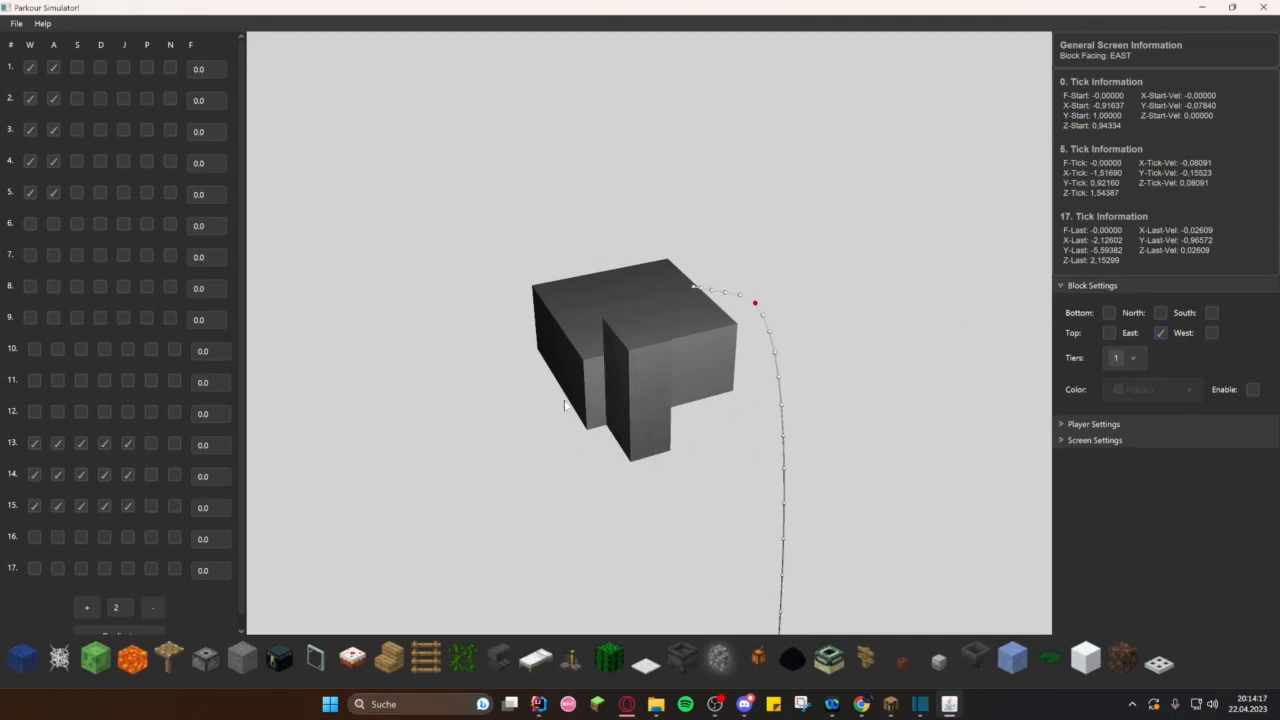
{"action": "left_click", "coordinate": [1211, 312]}
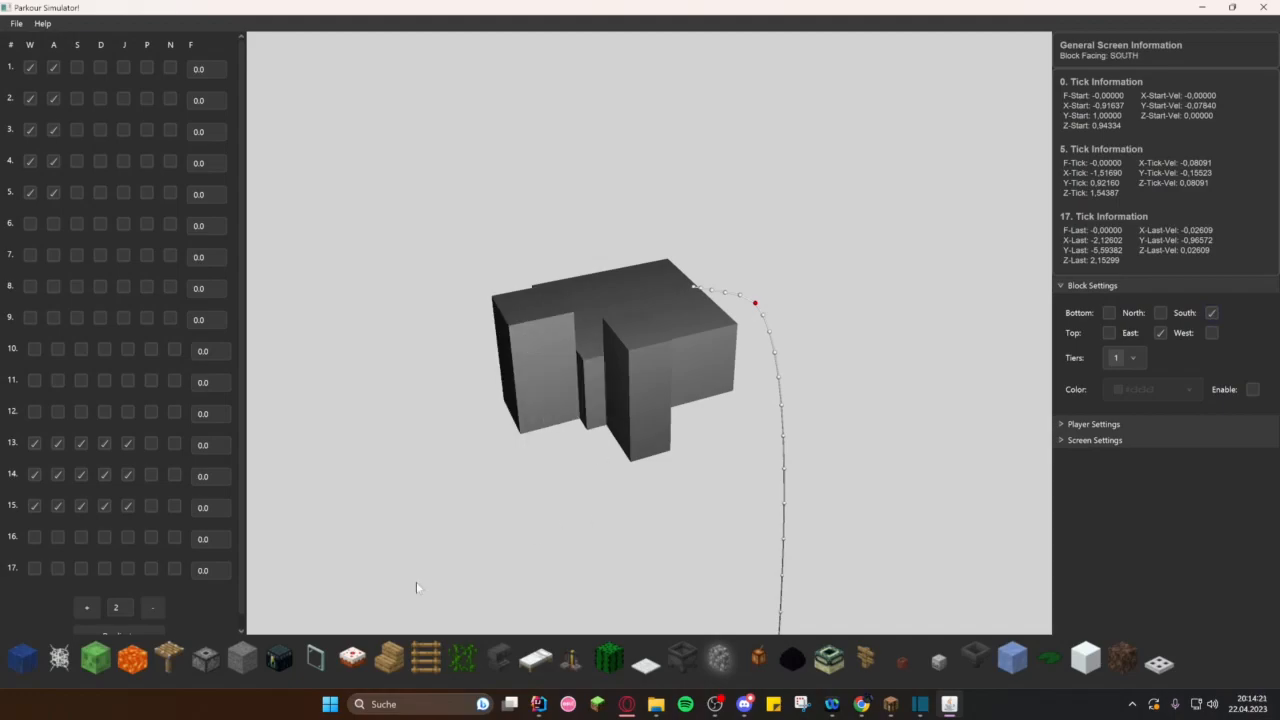
{"action": "left_click", "coordinate": [1131, 357]}
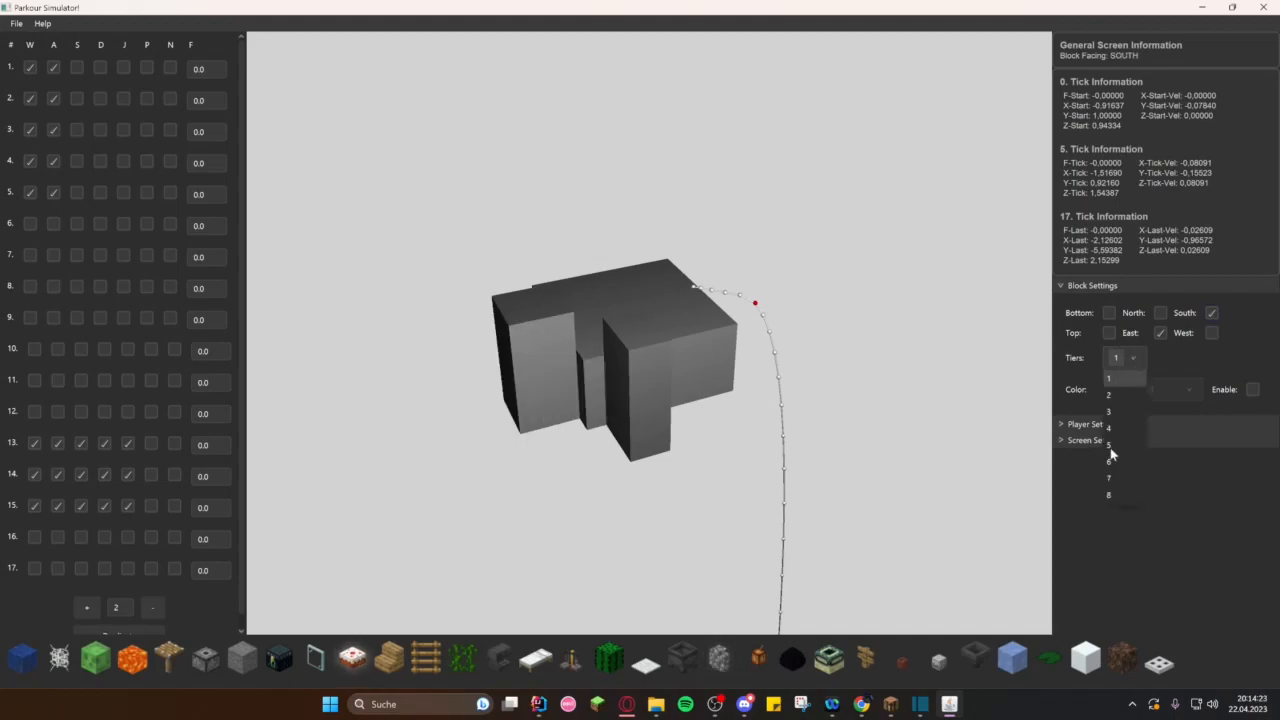
{"action": "left_click", "coordinate": [1188, 389]}
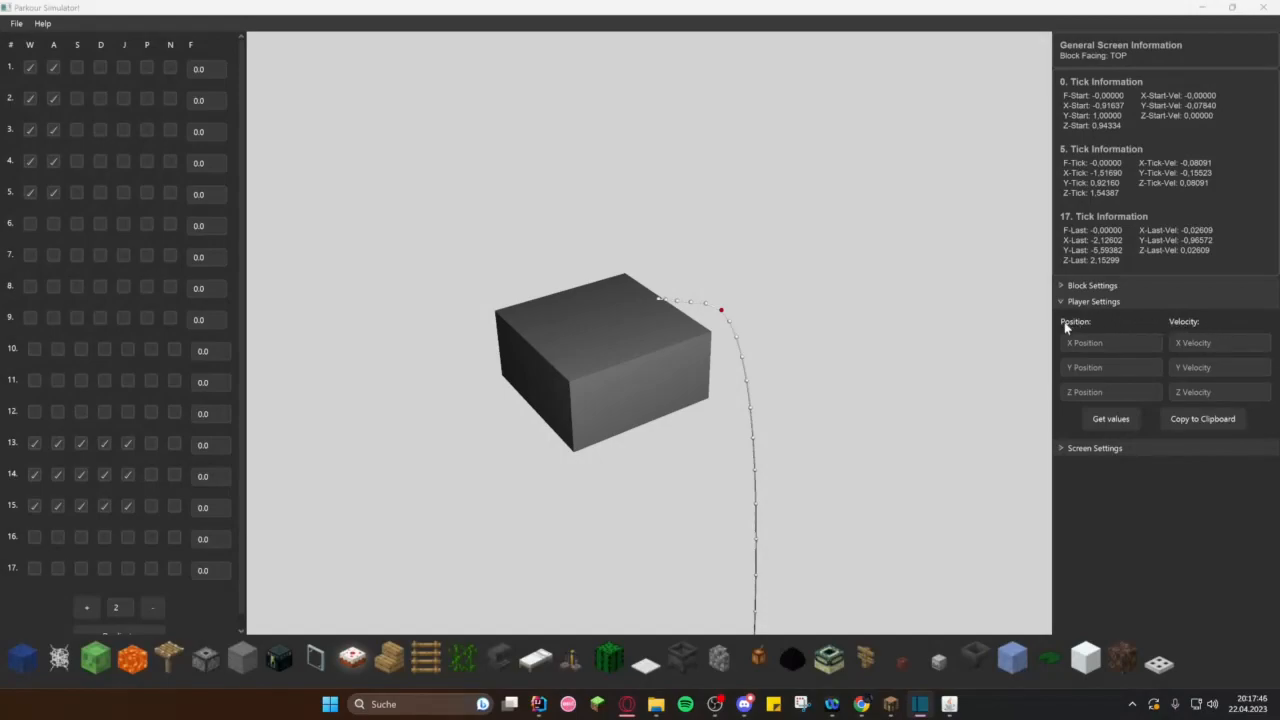
{"action": "mouse_move", "coordinate": [1263, 331]}
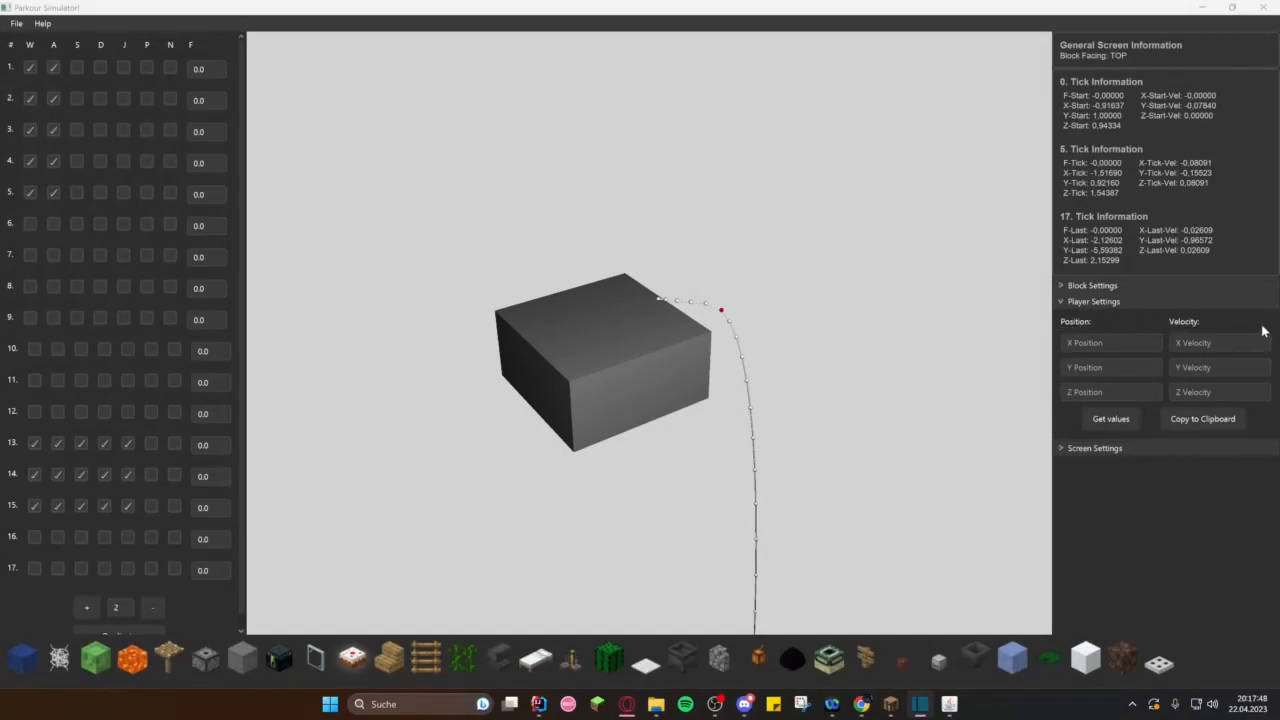
{"action": "mouse_move", "coordinate": [1068, 420]}
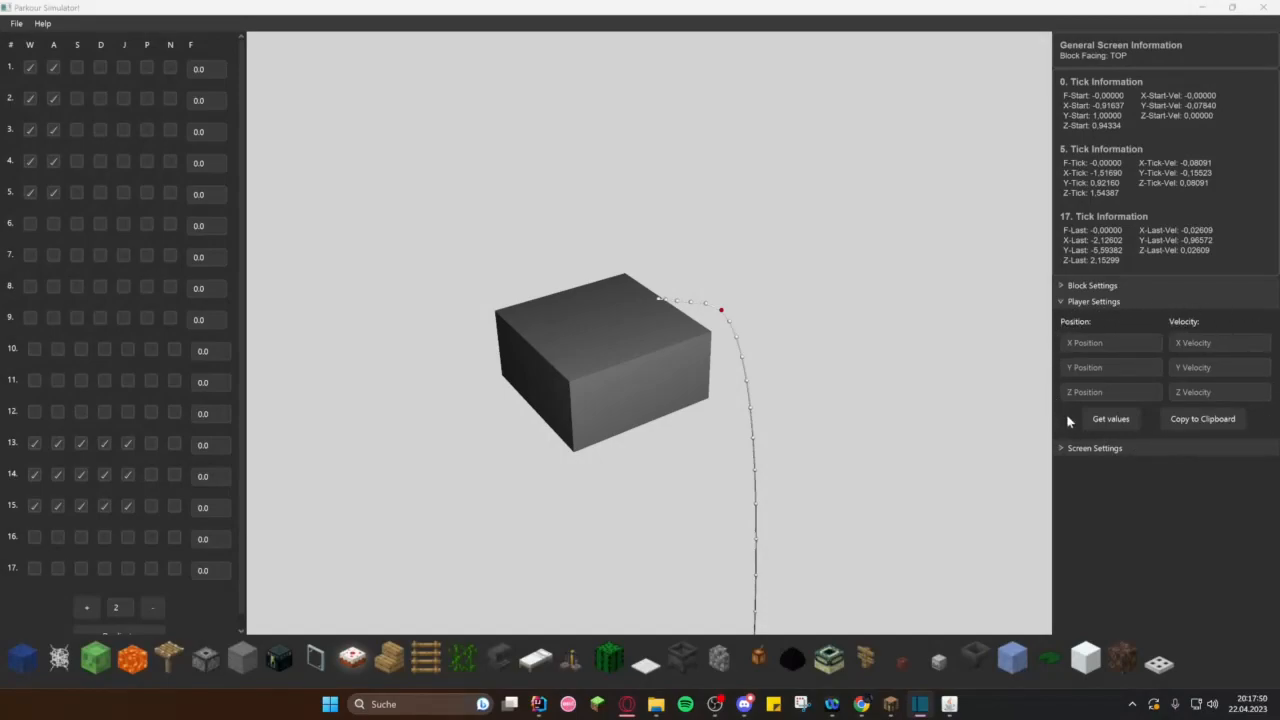
Step: Load player values, set Y Position to 1.8, and open config.properties from the jar in WinRAR
{"action": "left_click", "coordinate": [1110, 418]}
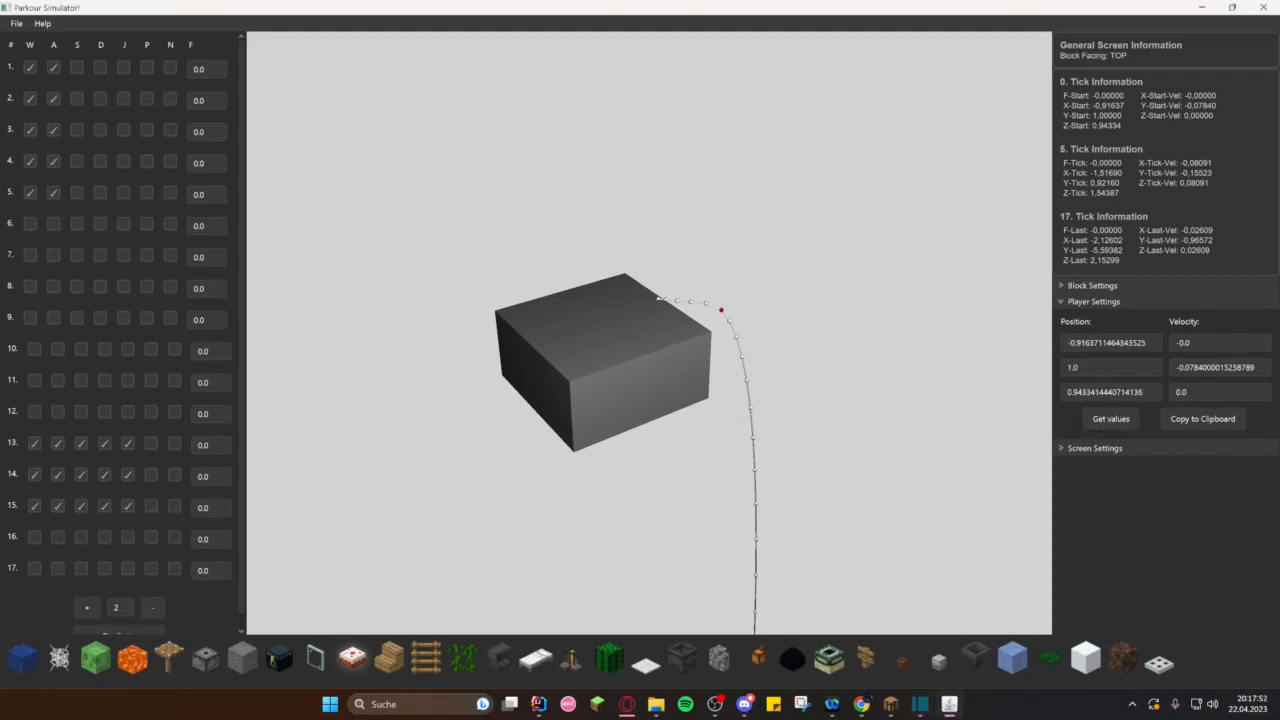
{"action": "left_click", "coordinate": [1110, 367]}
{"action": "type", "text": "1.8"}
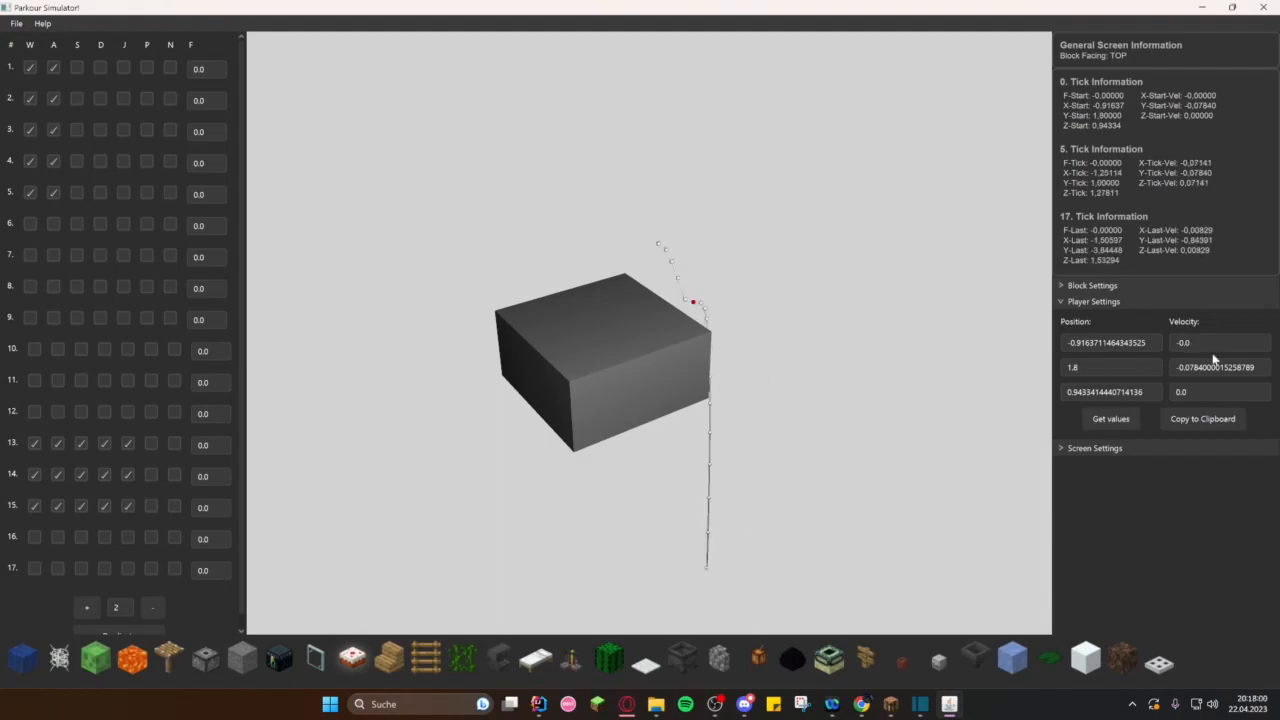
{"action": "mouse_move", "coordinate": [1007, 576]}
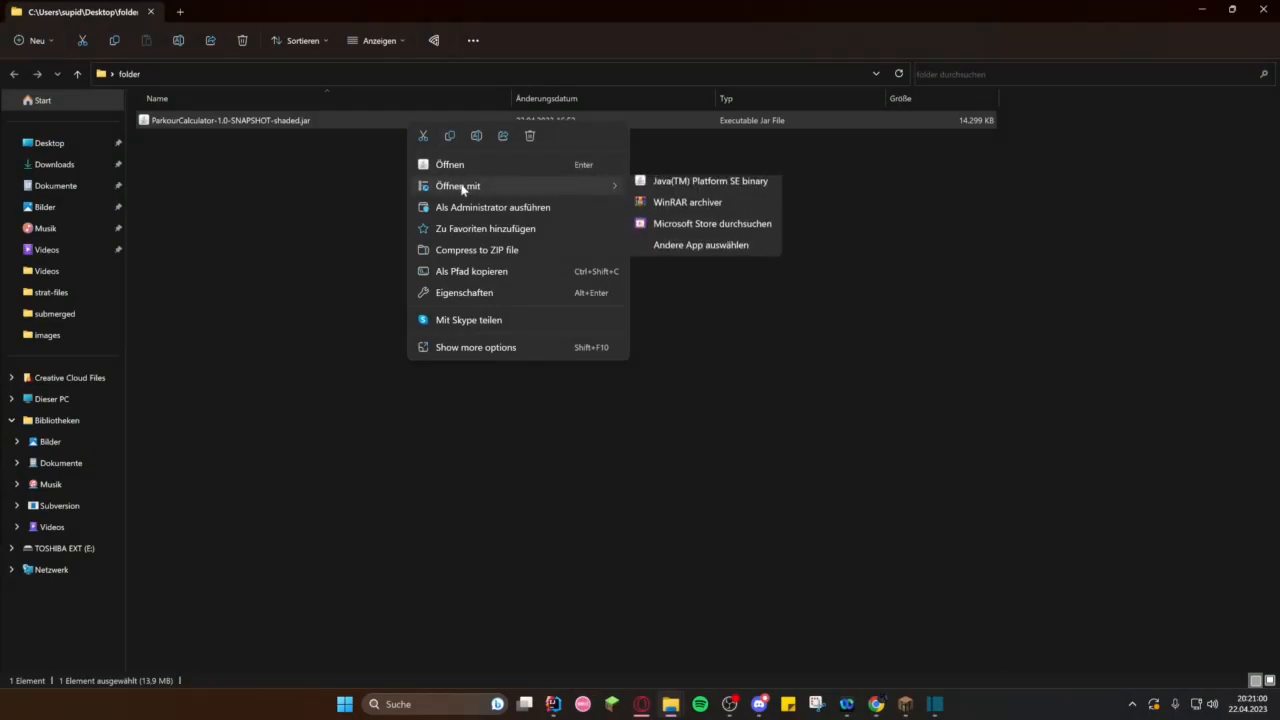
{"action": "mouse_move", "coordinate": [687, 209]}
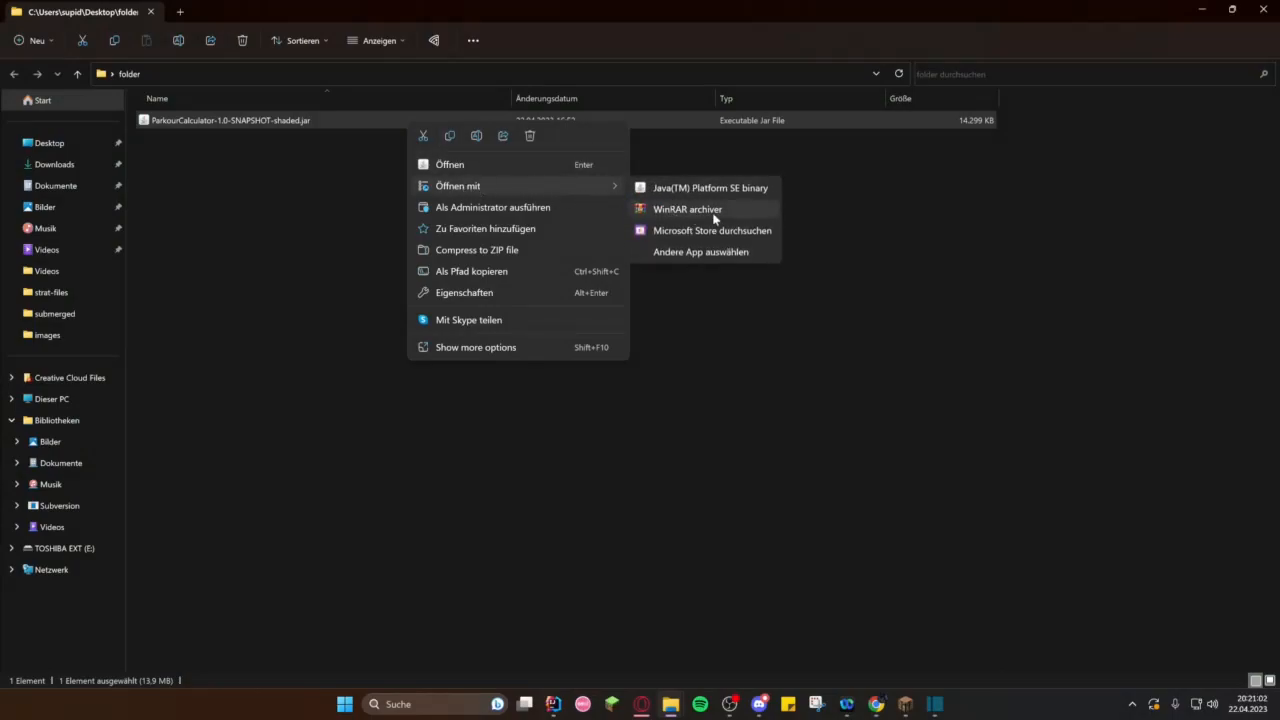
{"action": "left_click", "coordinate": [687, 209]}
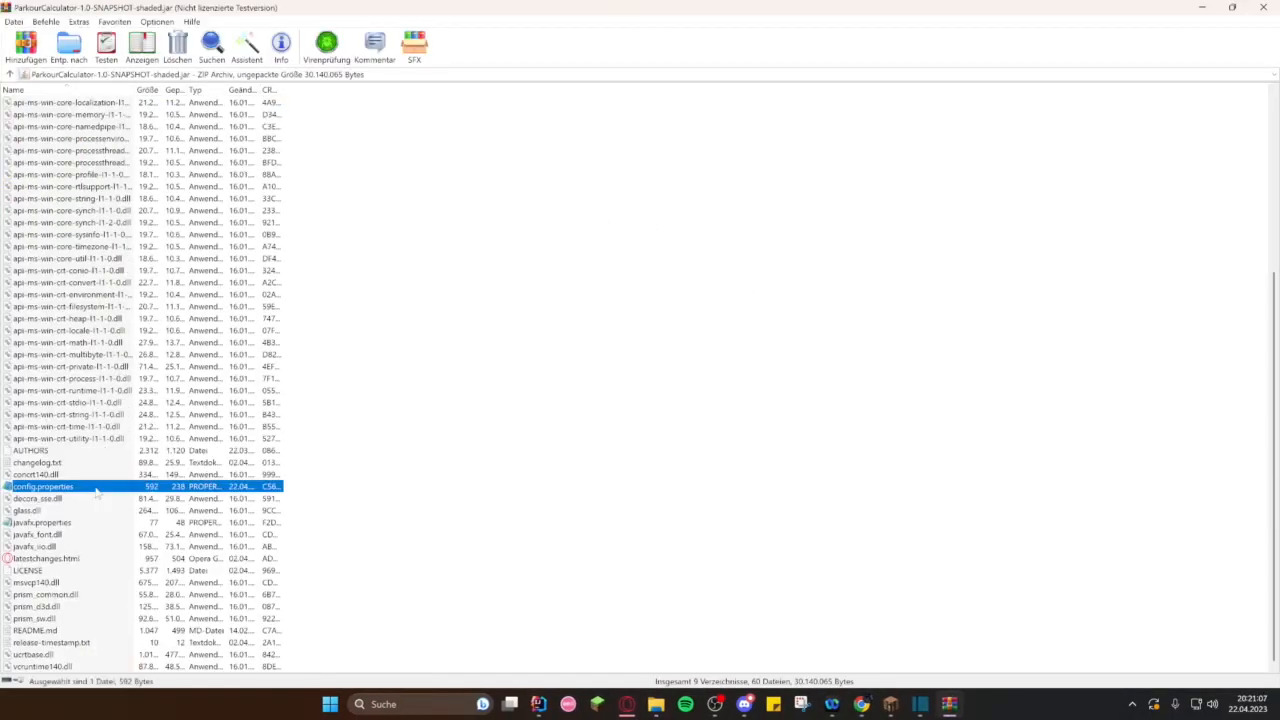
{"action": "double_click", "coordinate": [43, 486]}
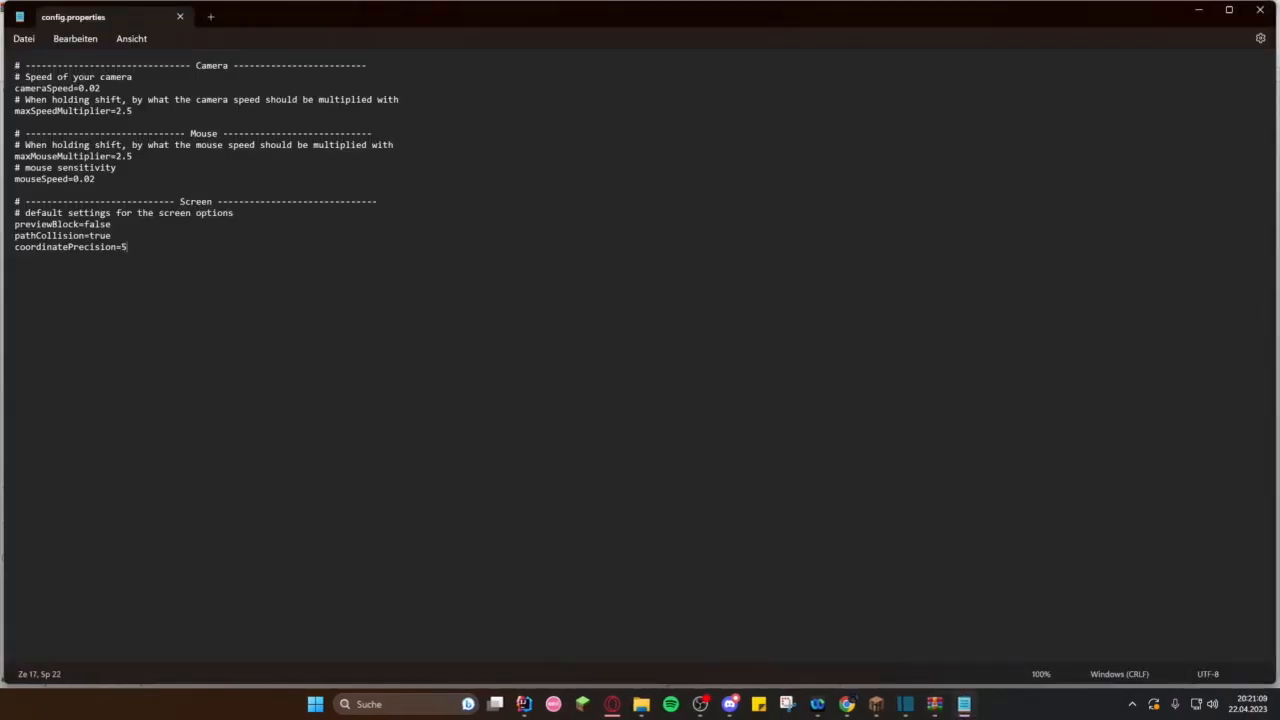
{"action": "type", "text": "1"}
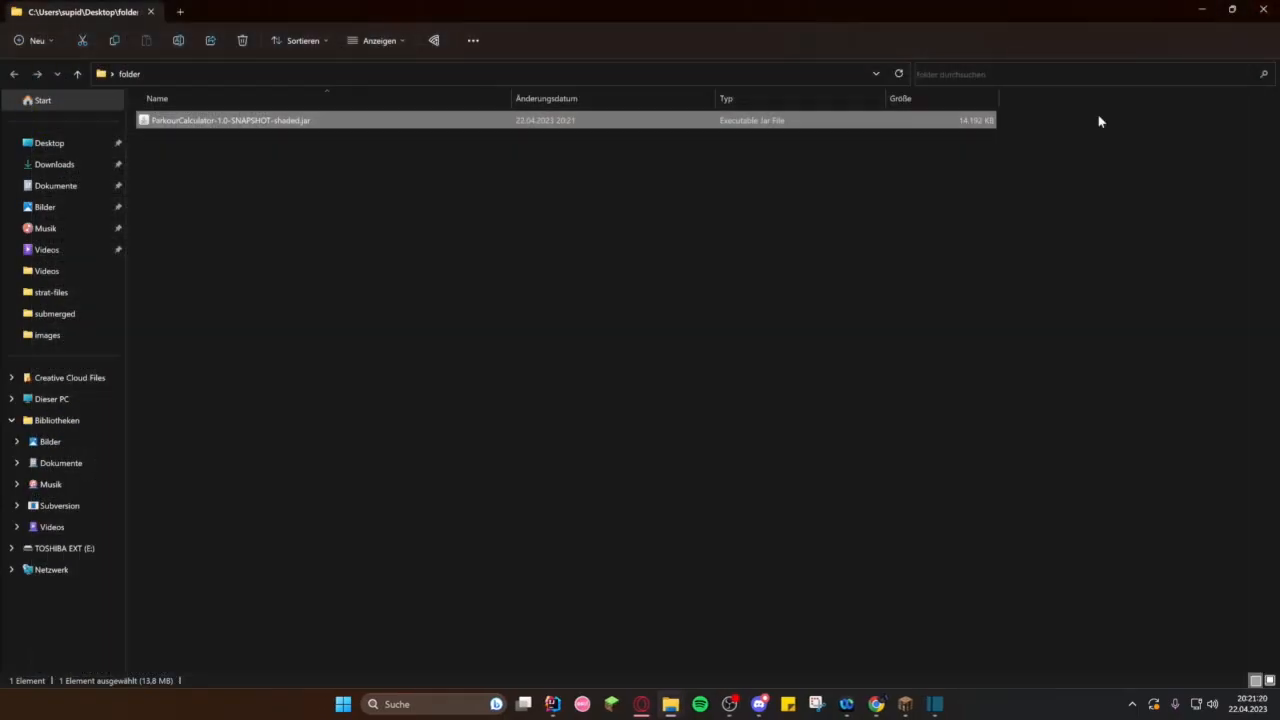
Step: Select ParkourCalculator-1.0-SNAPSHOT-shaded.jar in File Explorer
{"action": "left_click", "coordinate": [400, 291]}
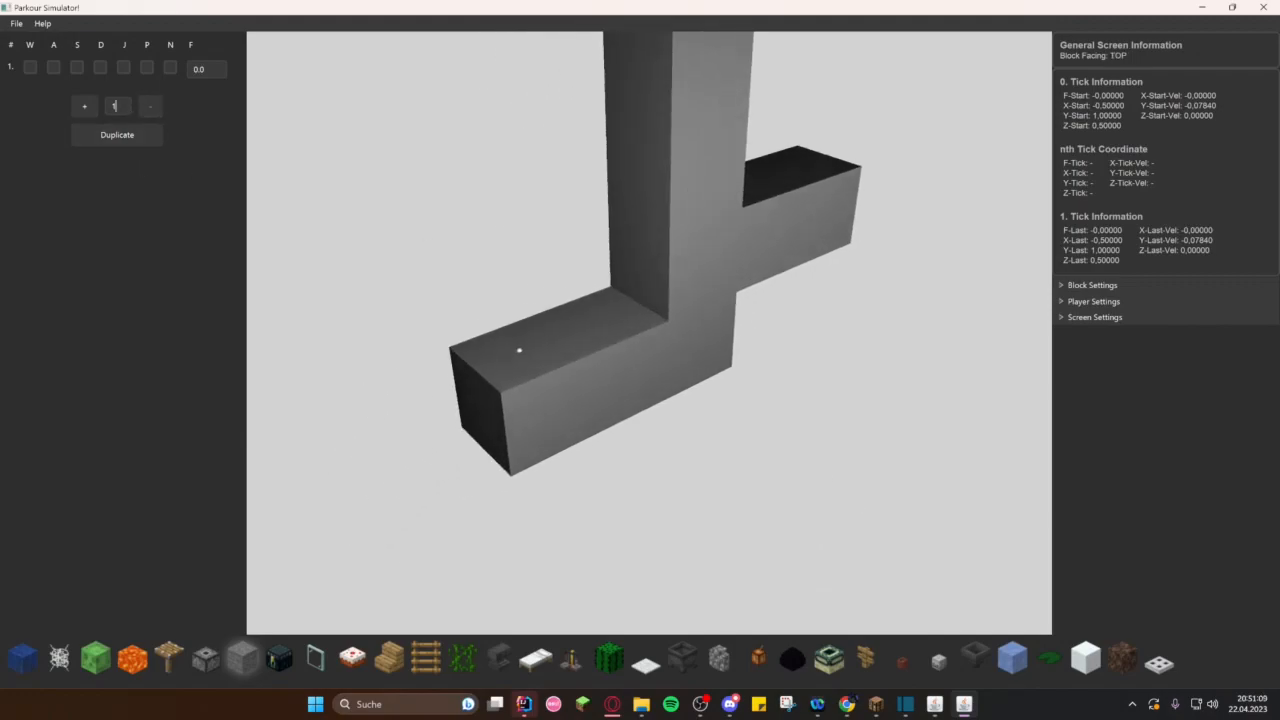
Step: Extend the sequence to 15 ticks with W held through tick 13, and expand Screen Settings
{"action": "left_click", "coordinate": [84, 106]}
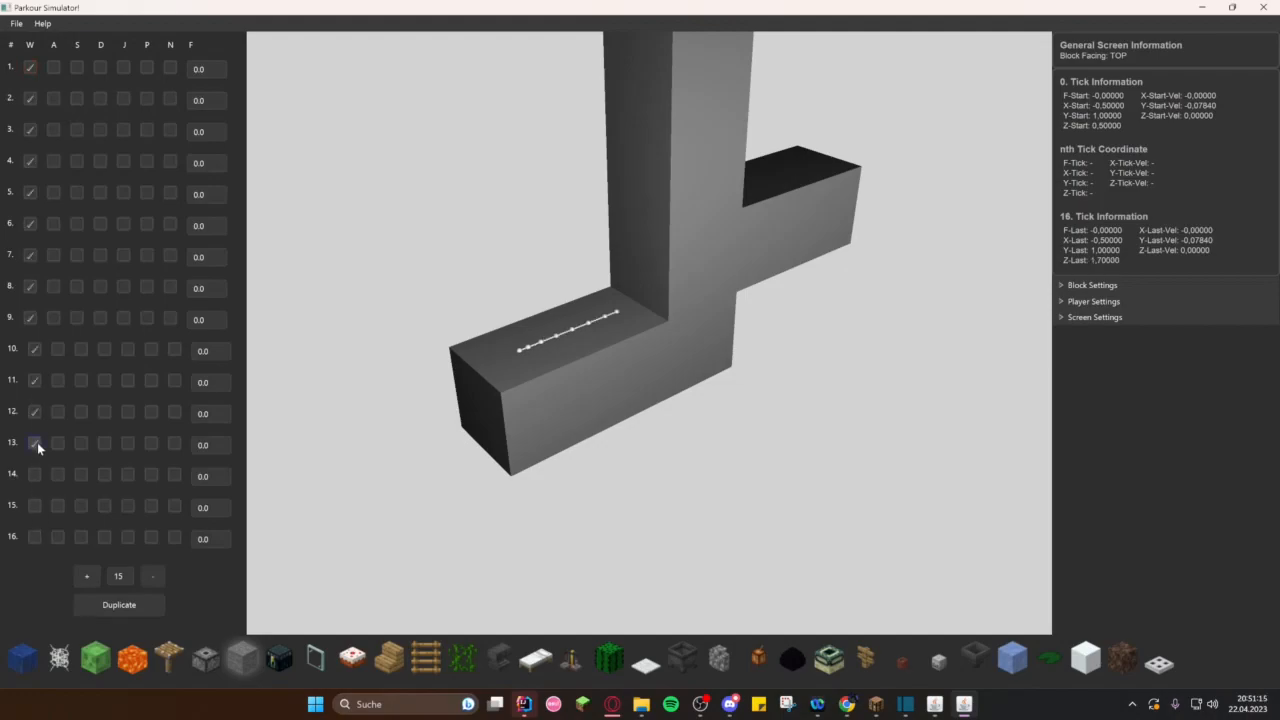
{"action": "left_click", "coordinate": [147, 67]}
{"action": "type", "text": "0.5"}
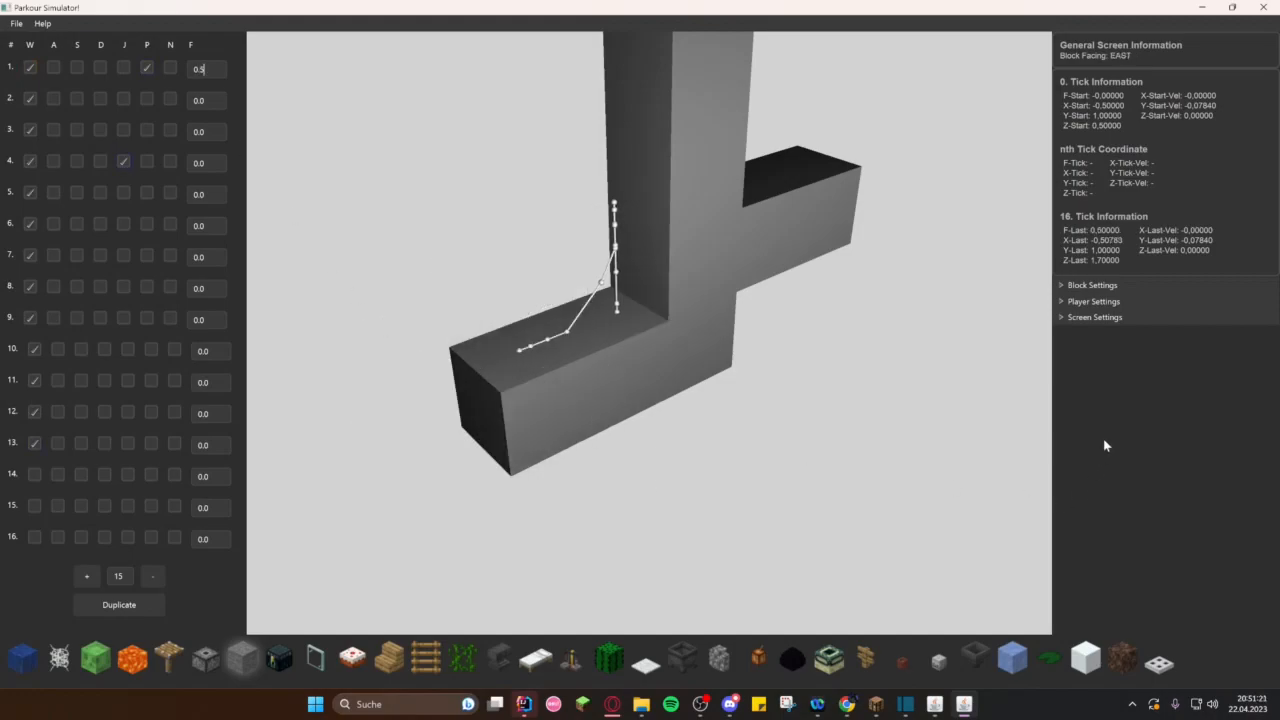
{"action": "left_click", "coordinate": [1094, 317]}
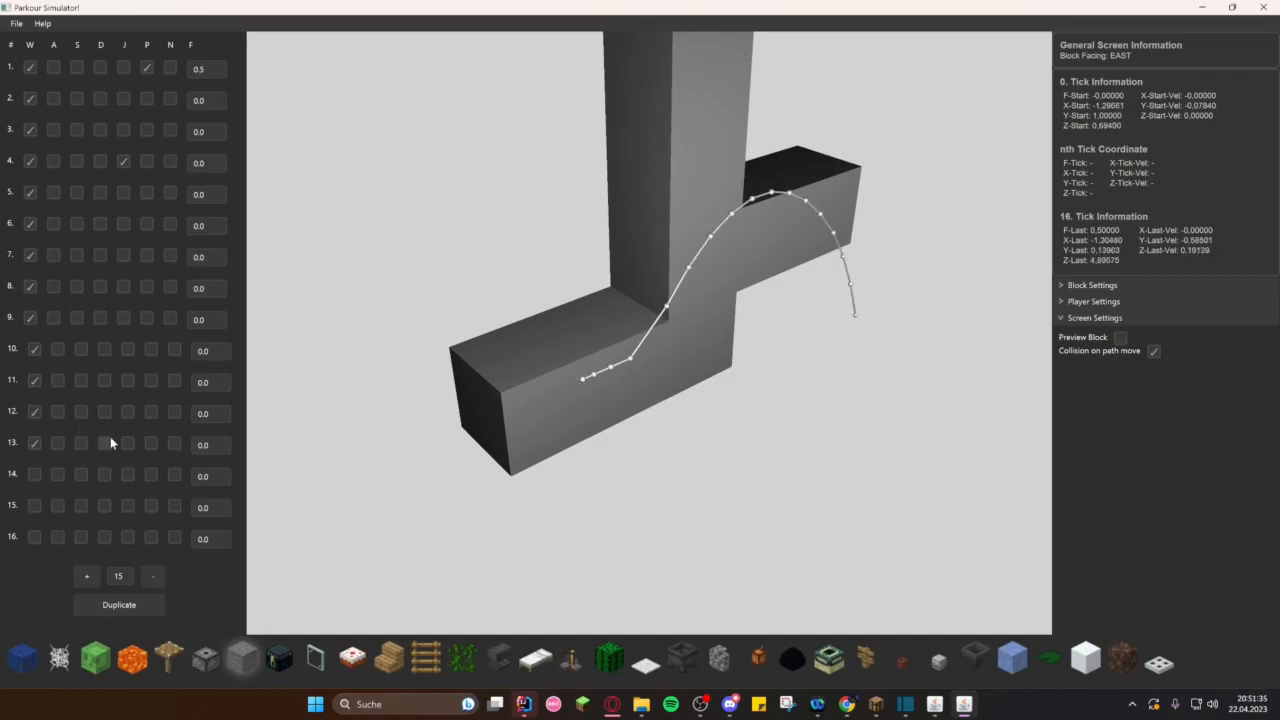
Step: Adjust tick inputs in the movement table, adding sideways movement on tick 11
{"action": "left_click", "coordinate": [34, 475]}
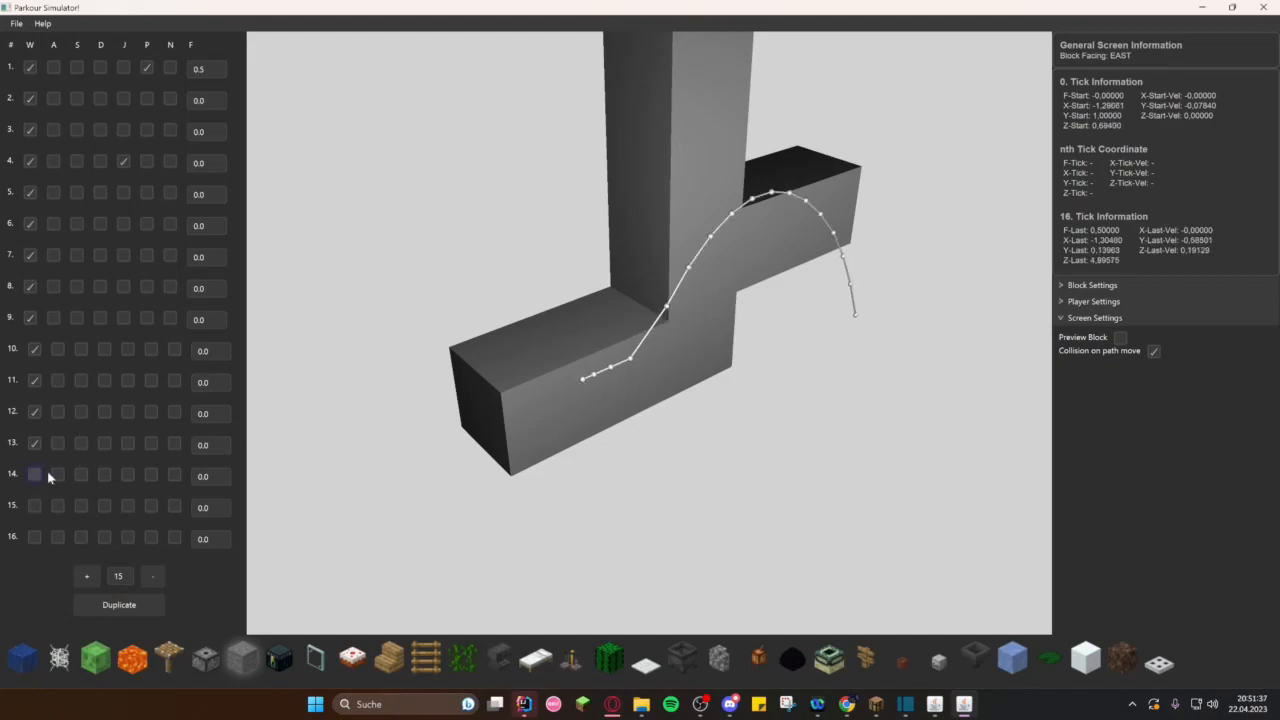
{"action": "left_click", "coordinate": [34, 381]}
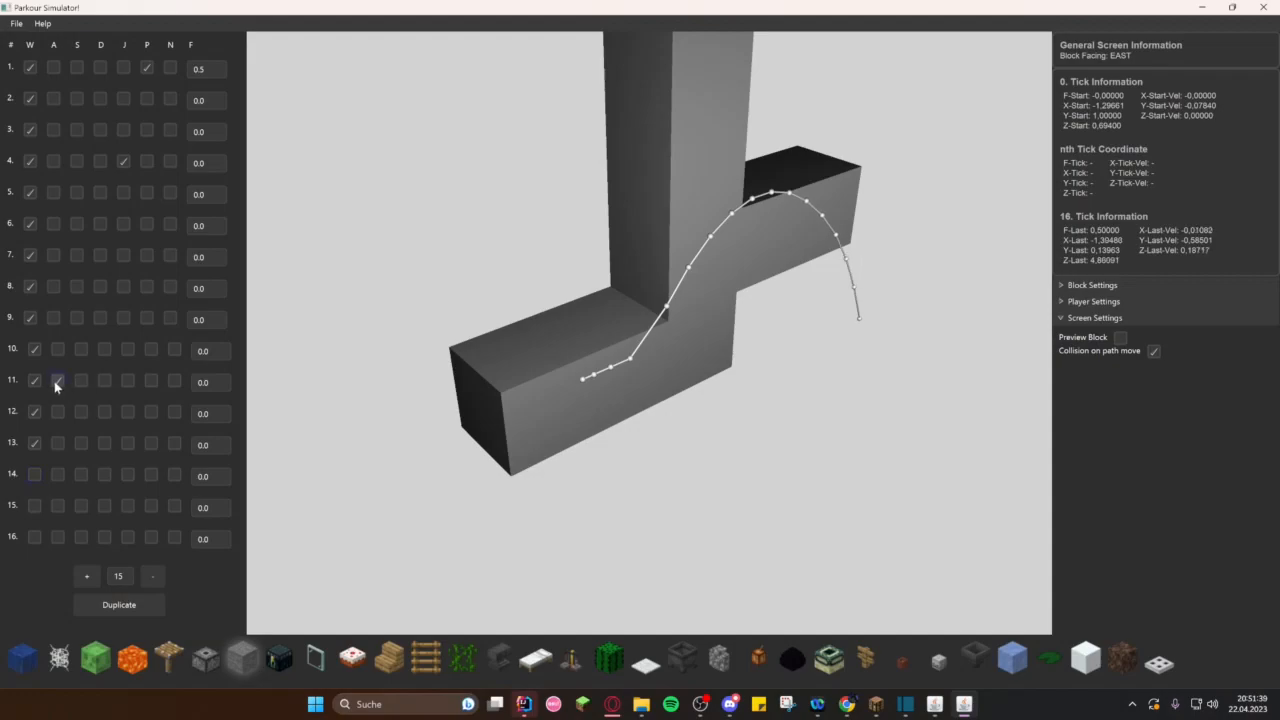
{"action": "left_click", "coordinate": [57, 382]}
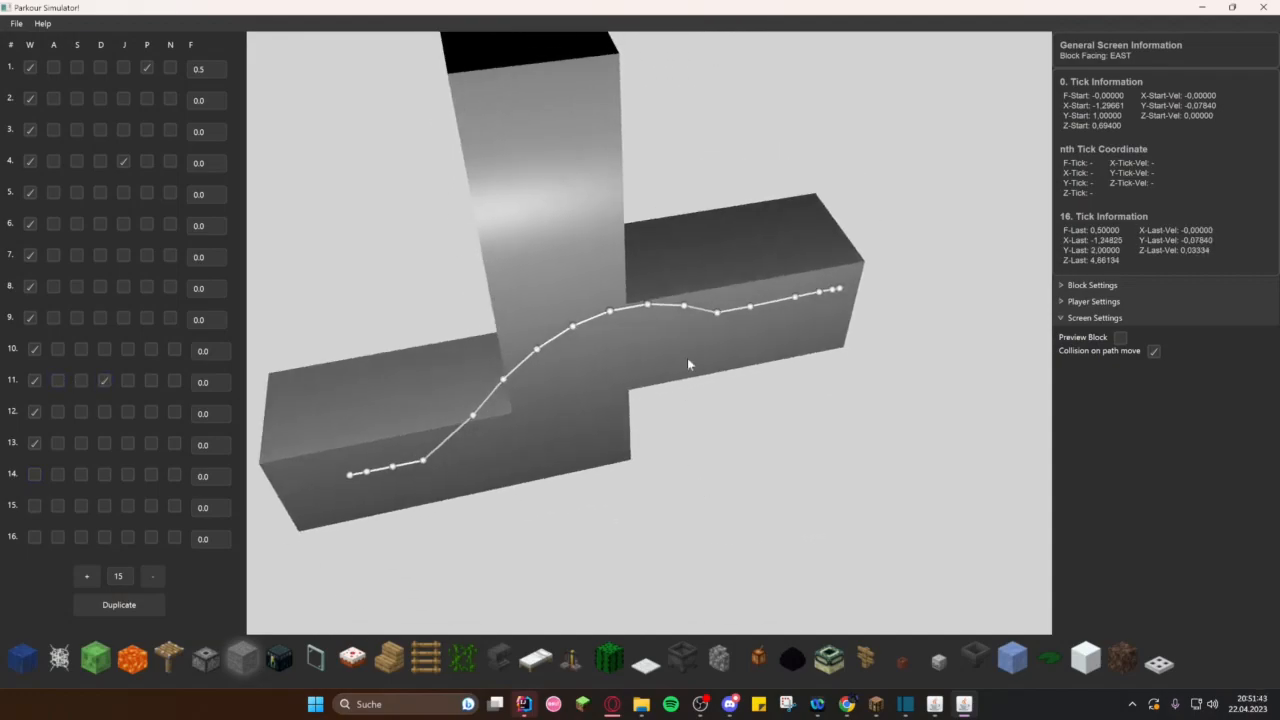
Step: Select tick 10, load its position and velocity in Player Settings, and copy them to the clipboard
{"action": "left_click", "coordinate": [683, 306]}
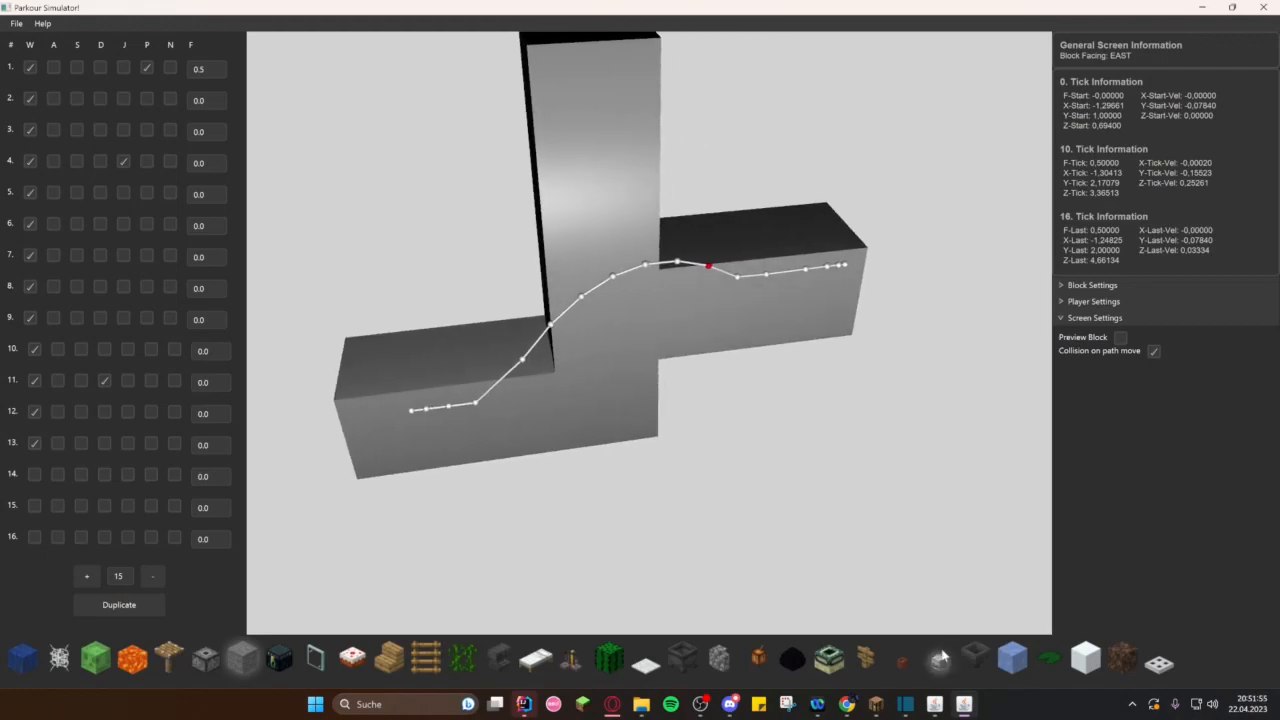
{"action": "left_click", "coordinate": [1093, 301]}
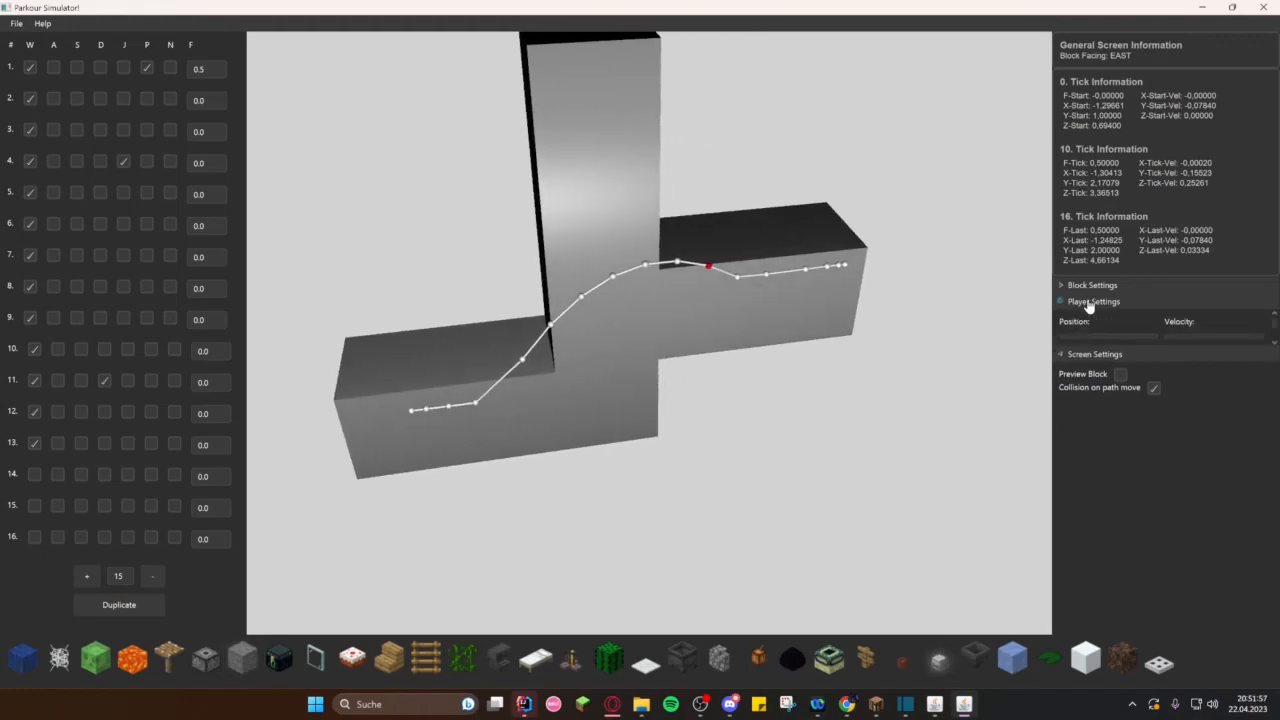
{"action": "left_click", "coordinate": [1093, 301]}
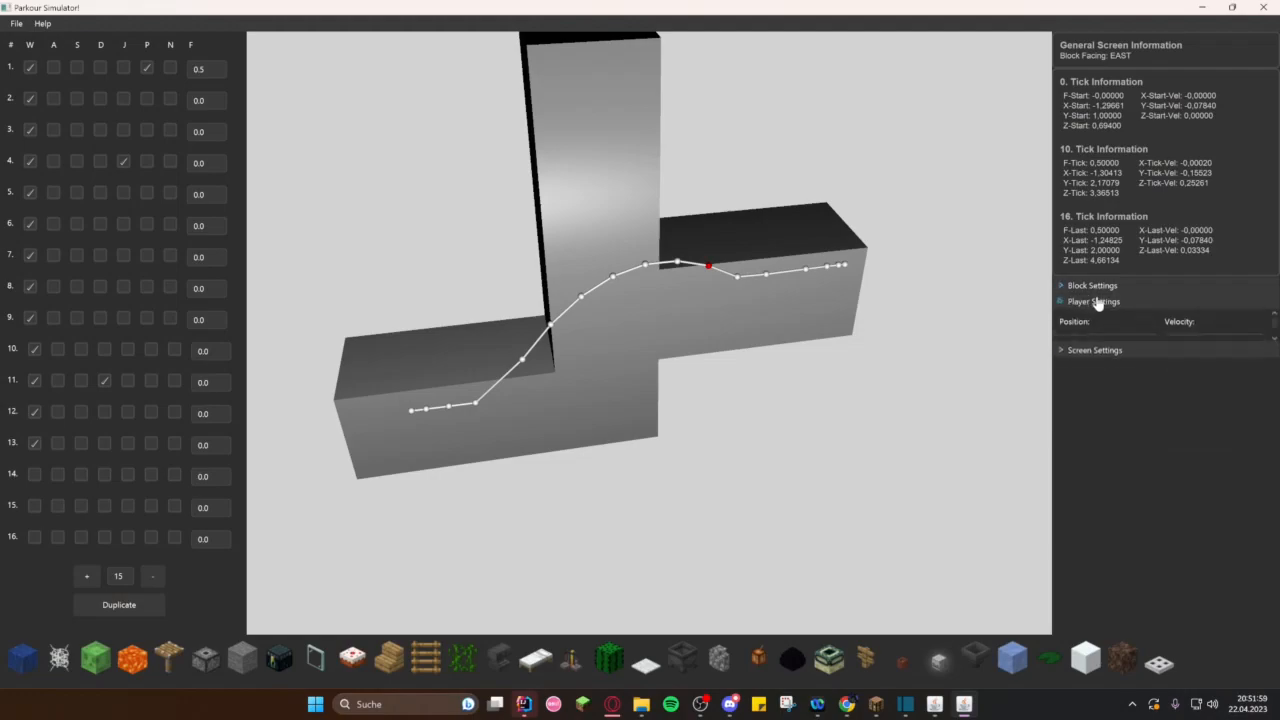
{"action": "left_click", "coordinate": [1093, 301]}
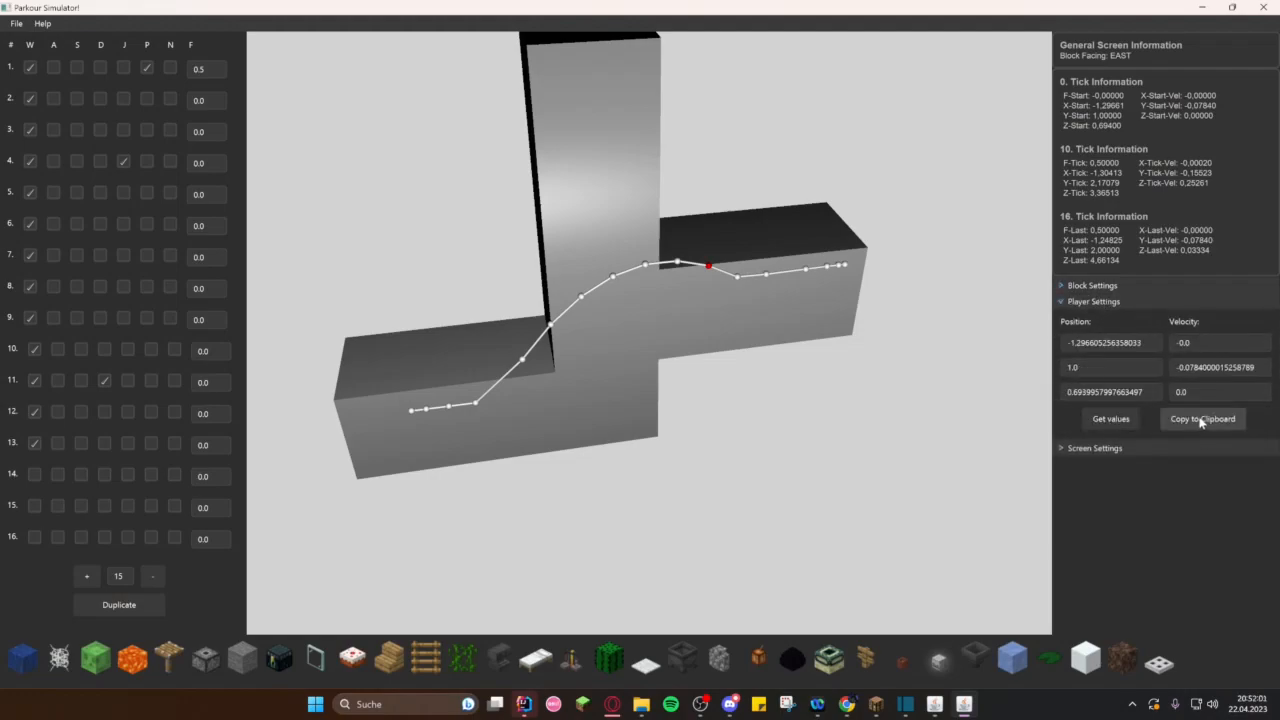
{"action": "left_click", "coordinate": [1202, 418]}
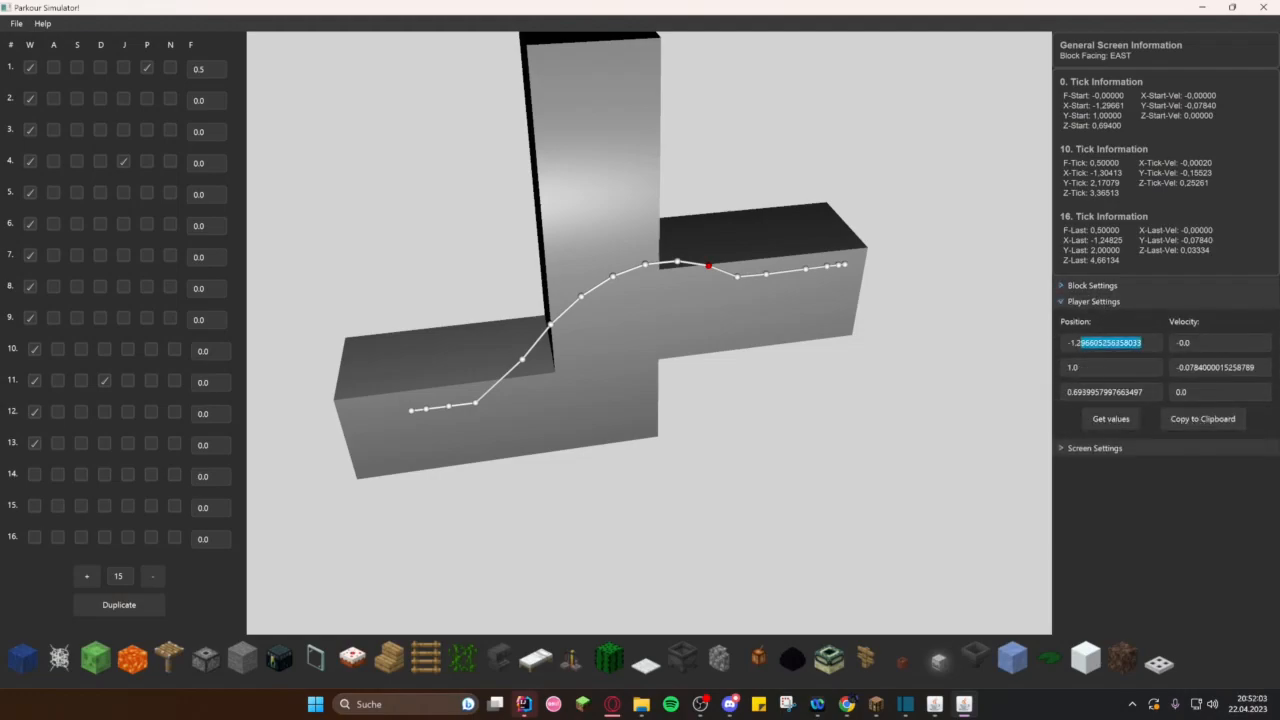